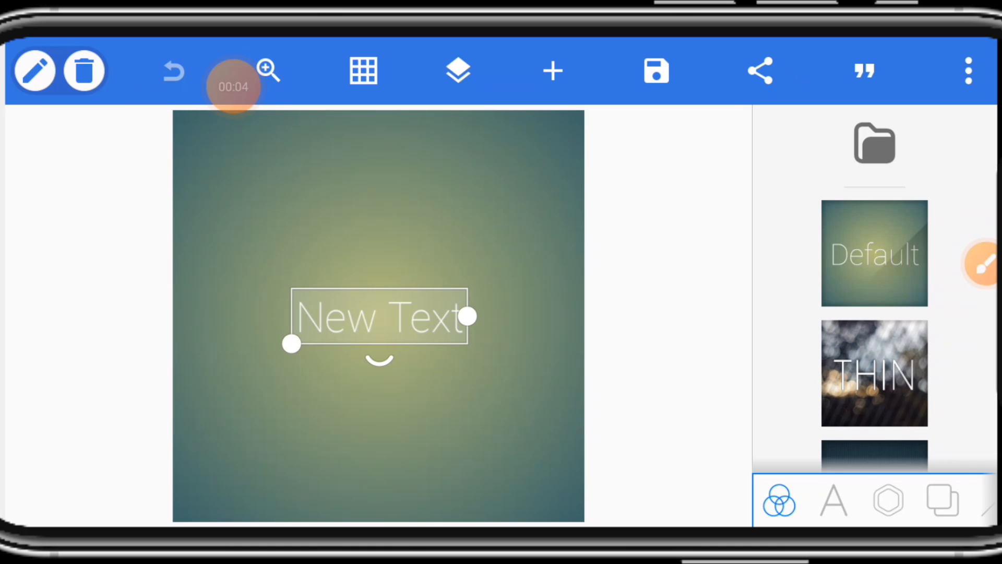
# Delete the New Text placeholder and resize the canvas to a landscape preset.
pyautogui.click(832, 500)
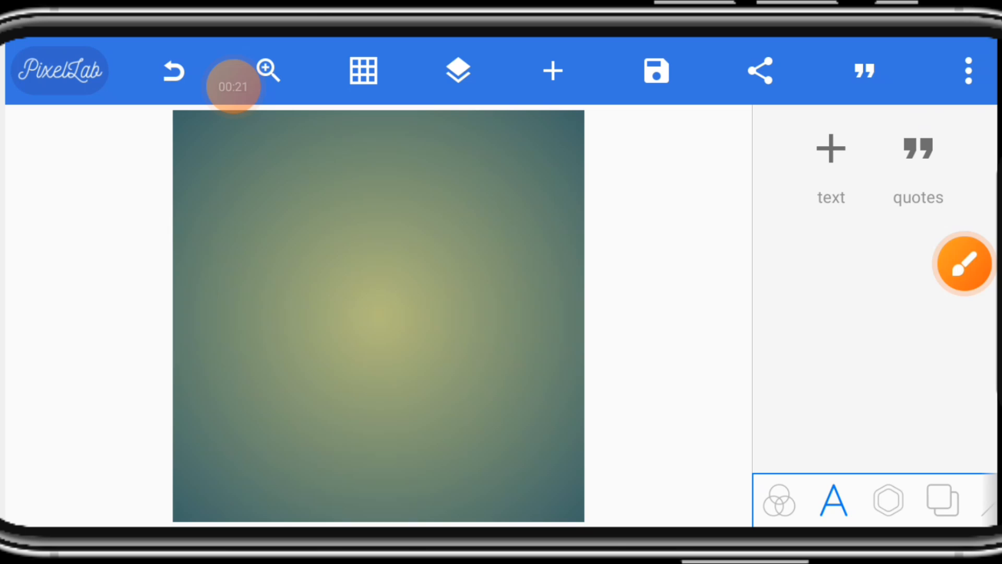
pyautogui.click(968, 70)
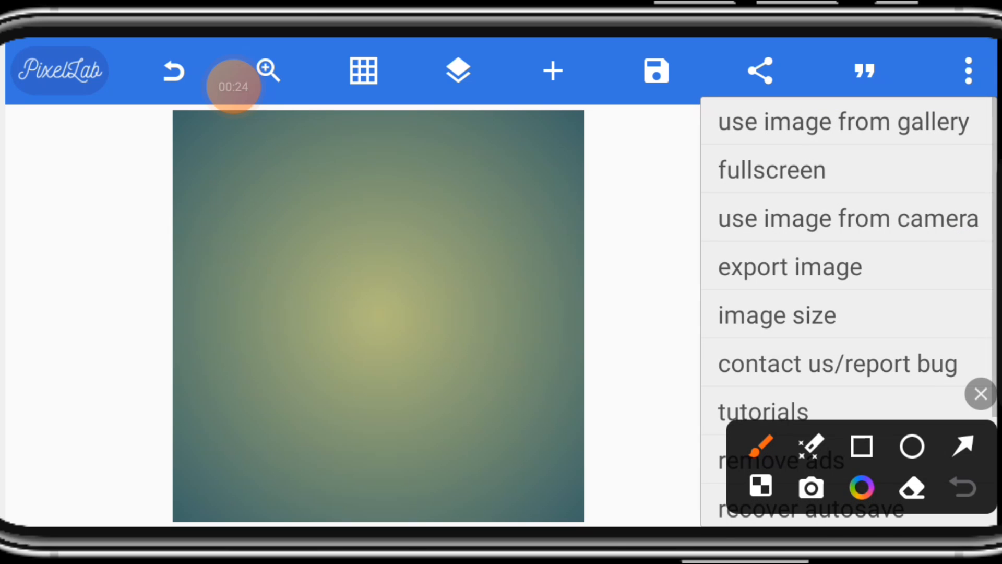
pyautogui.click(777, 315)
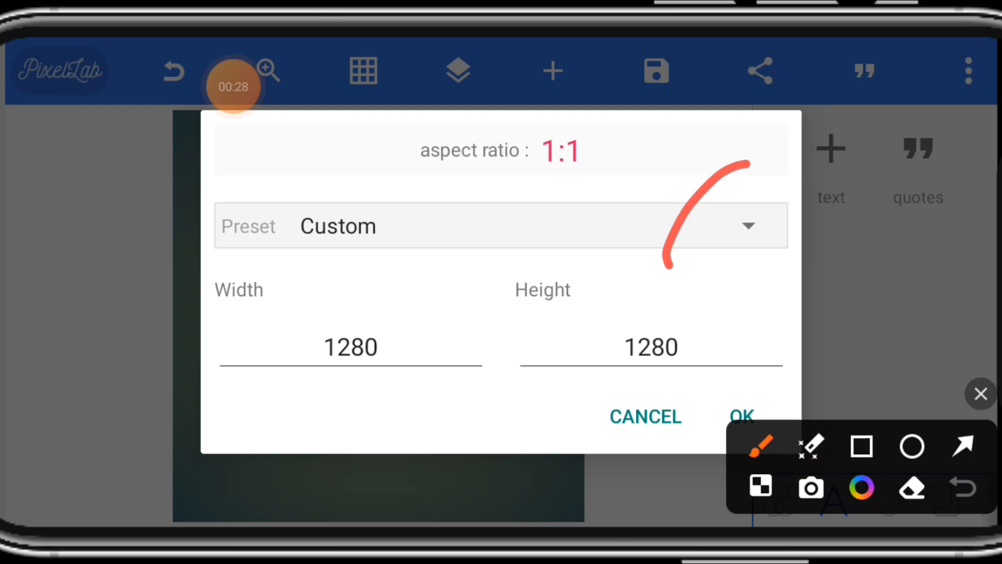
pyautogui.click(748, 225)
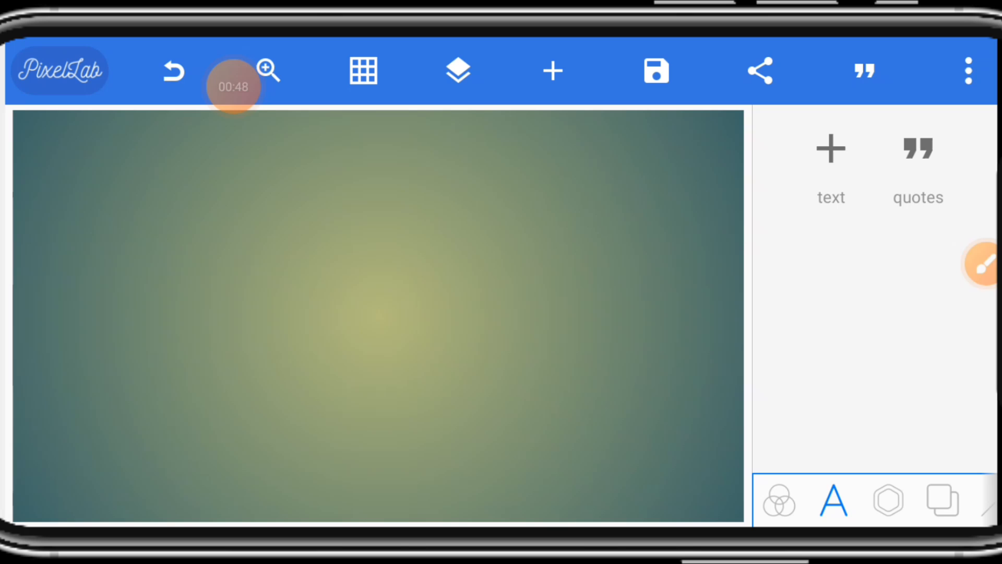
# Fill the background with a custom blue-to-white gradient and apply it.
pyautogui.click(941, 500)
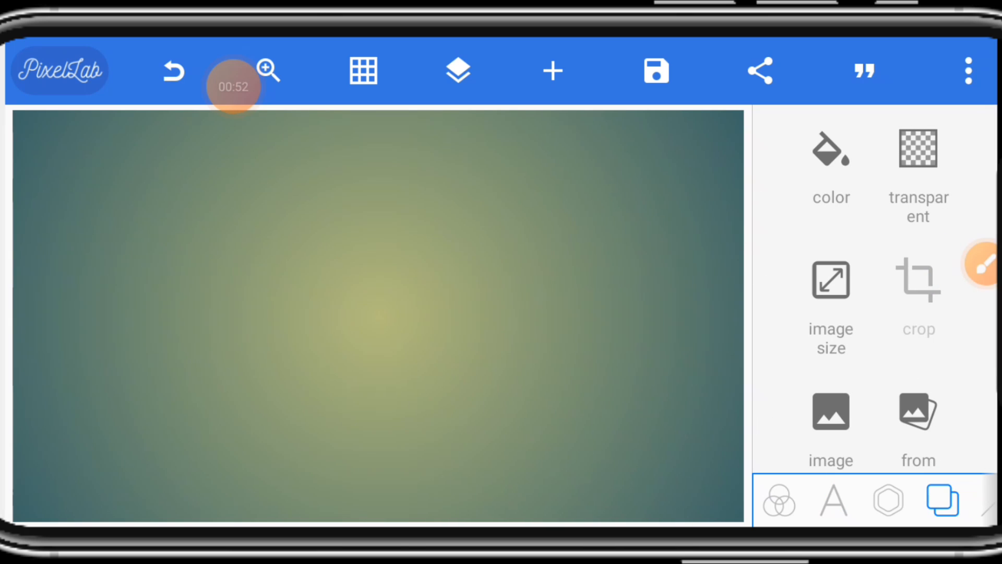
pyautogui.click(988, 265)
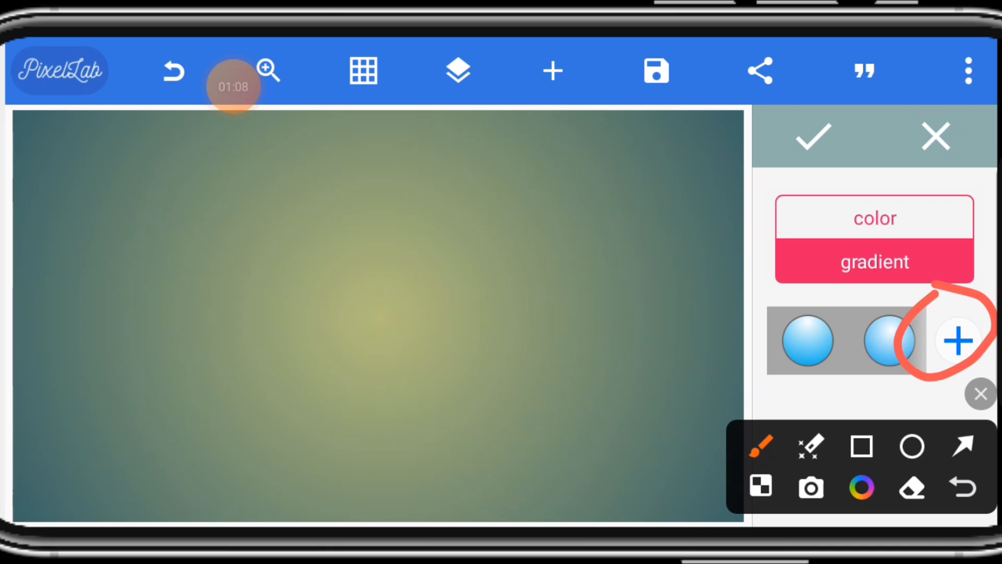
pyautogui.click(875, 261)
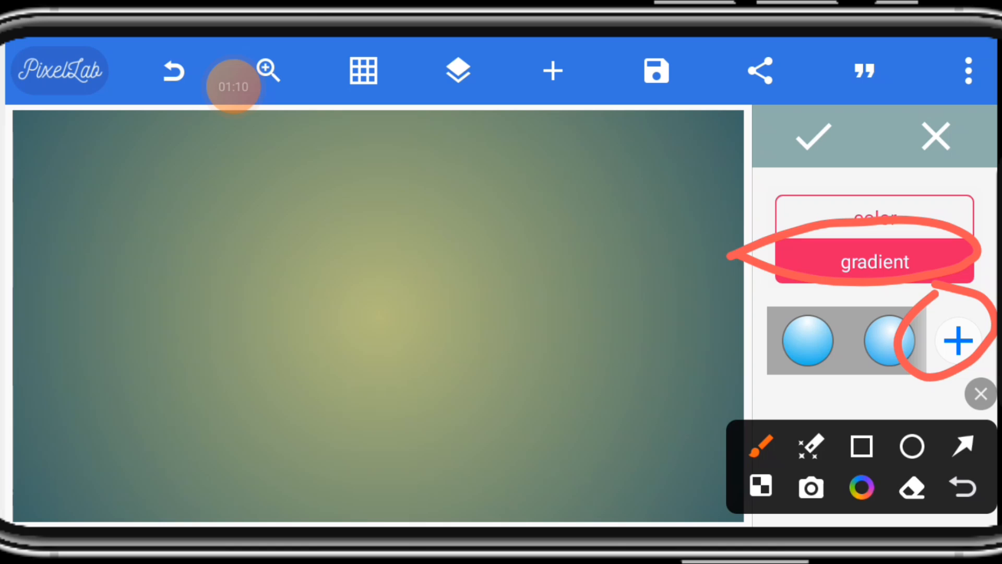
pyautogui.click(957, 340)
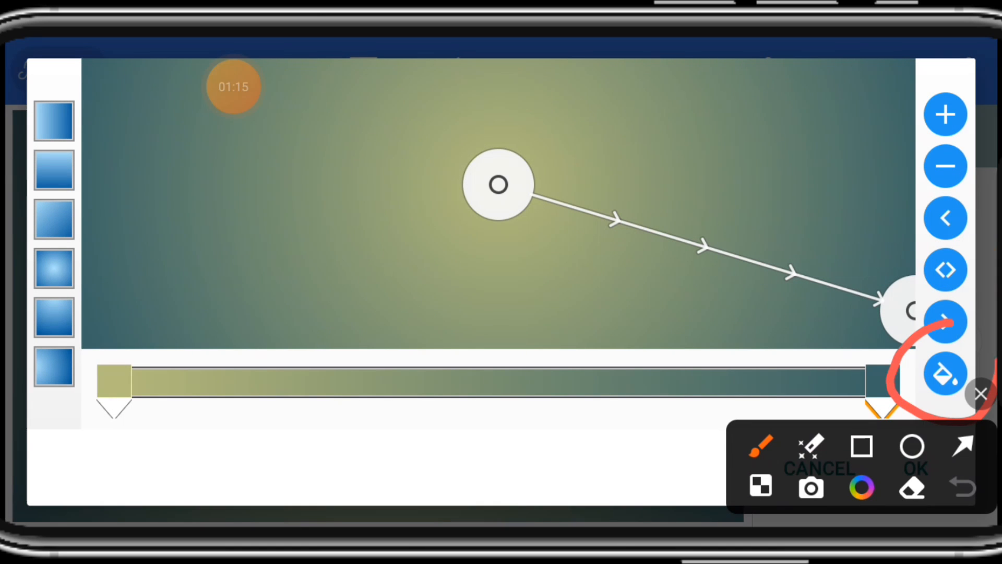
pyautogui.click(860, 488)
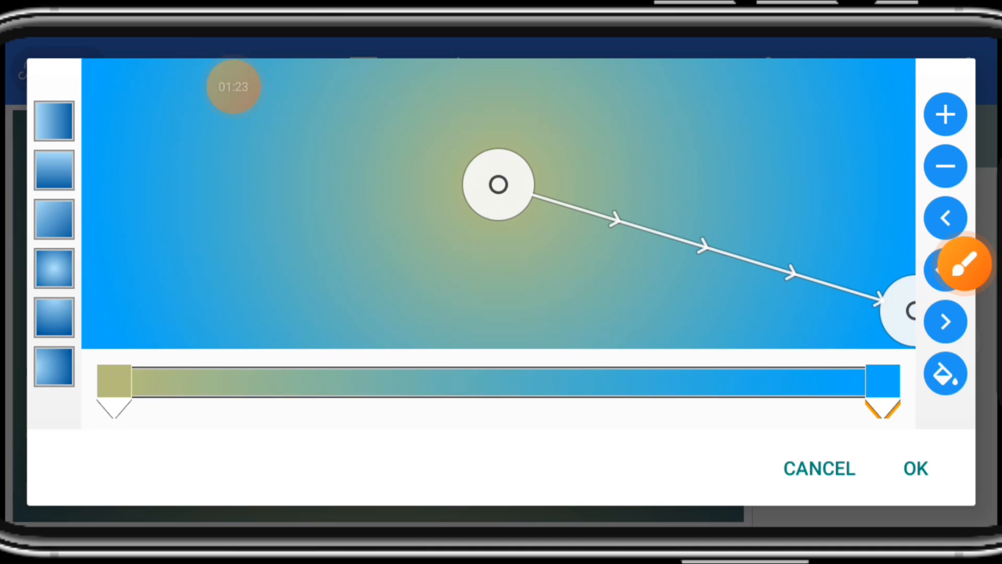
pyautogui.click(962, 264)
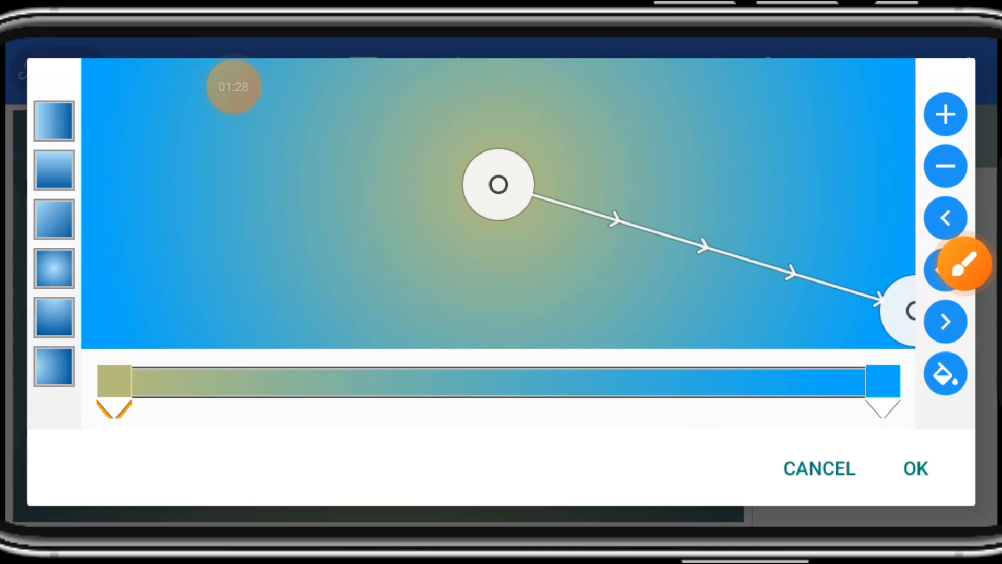
pyautogui.click(962, 264)
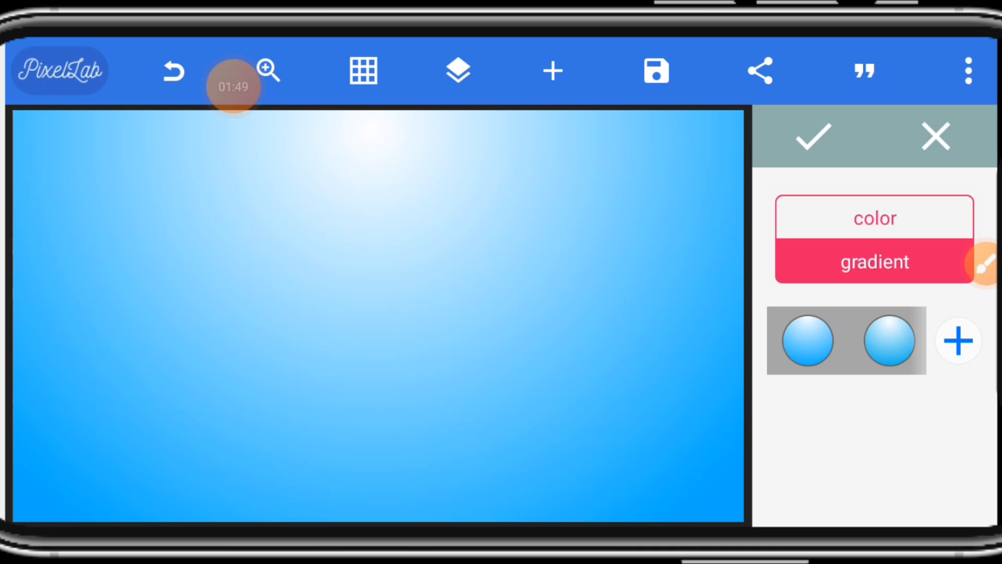
pyautogui.click(935, 137)
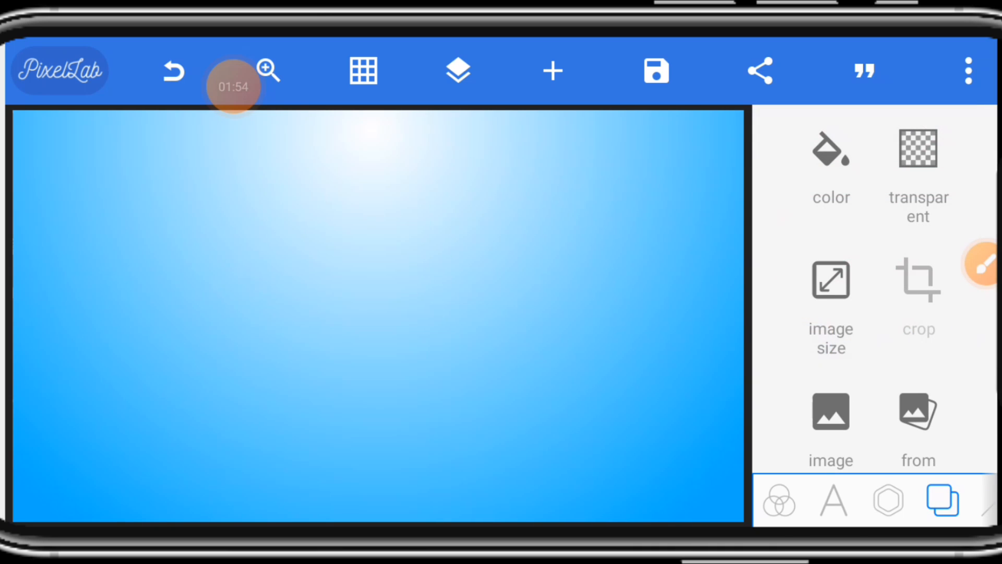
# Import the cloud image, then size and arrange two clouds along the top of the sky.
pyautogui.click(888, 500)
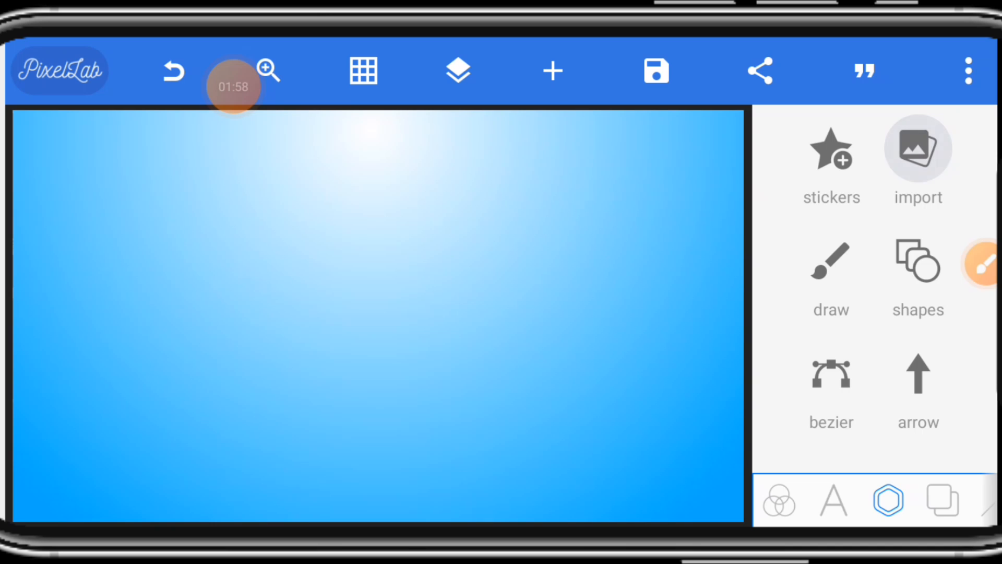
pyautogui.click(917, 149)
pyautogui.write('cloud')
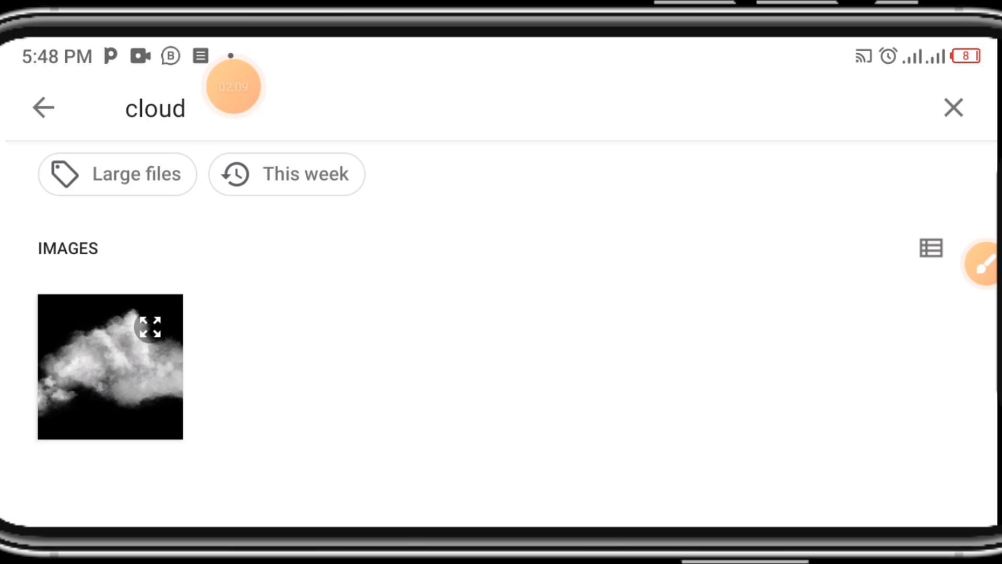
pyautogui.click(109, 367)
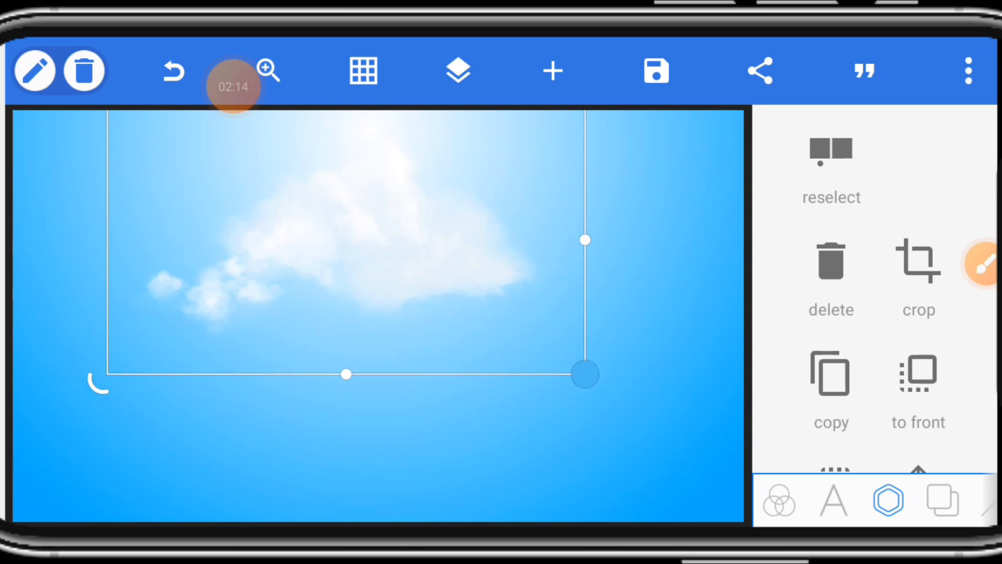
pyautogui.moveTo(584, 374); pyautogui.dragTo(317, 311)
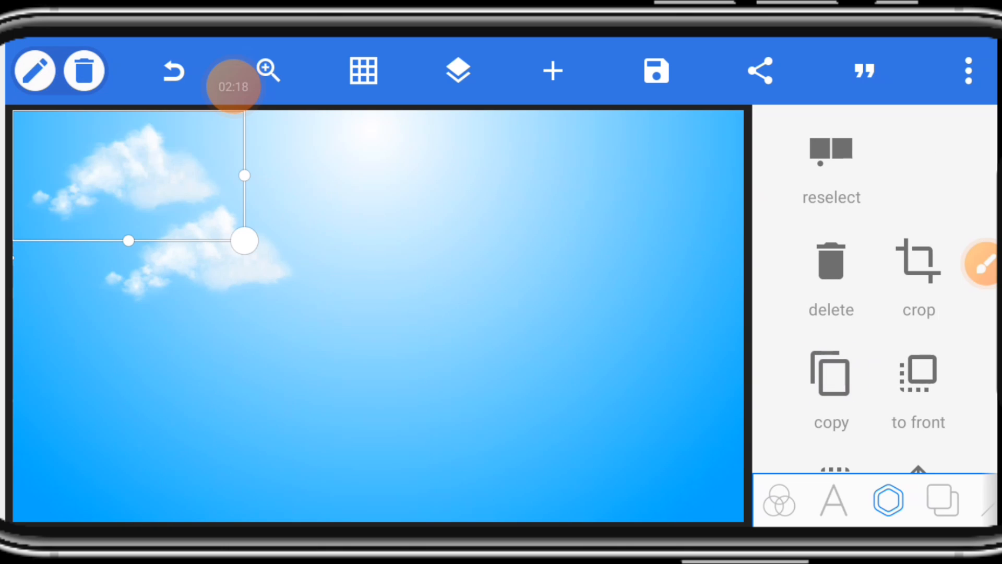
pyautogui.moveTo(245, 241); pyautogui.dragTo(479, 322)
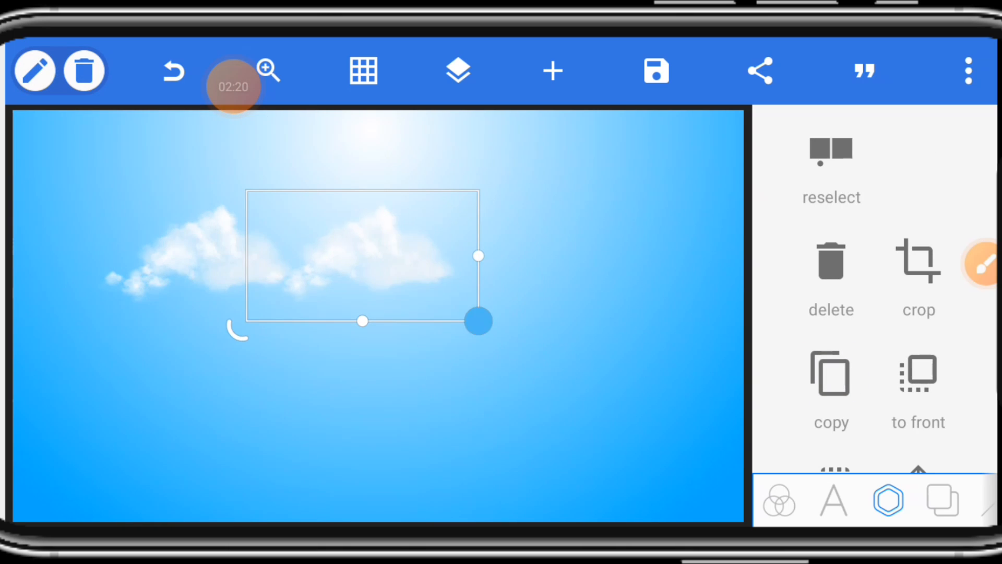
pyautogui.moveTo(479, 321); pyautogui.dragTo(518, 301)
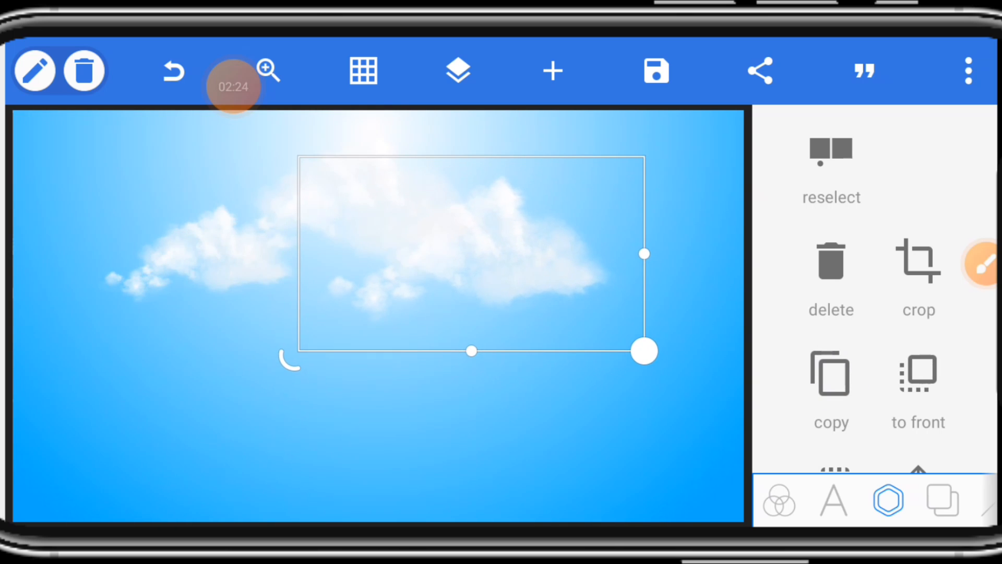
pyautogui.moveTo(644, 350); pyautogui.dragTo(643, 342)
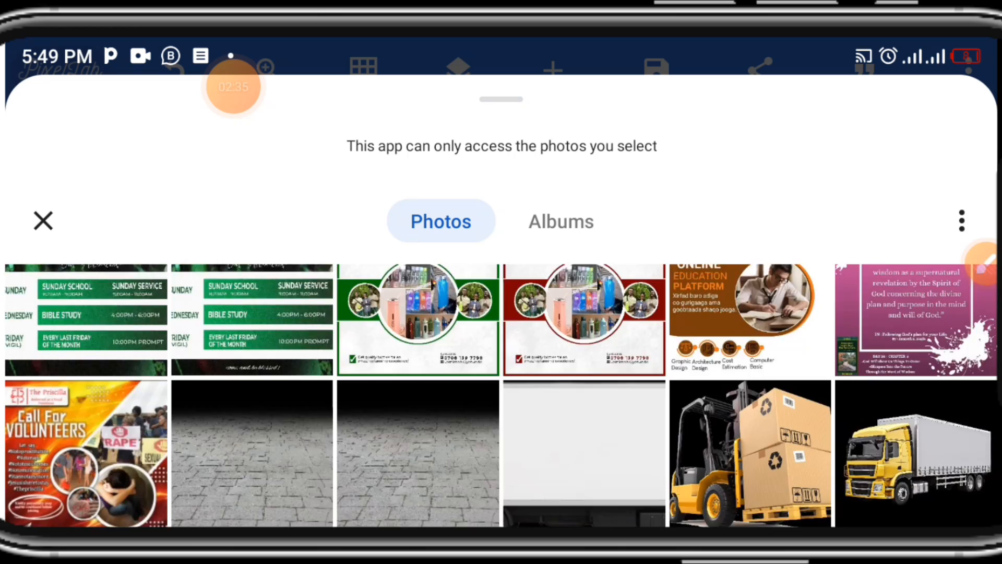
# Import the grey paving-stone image from the gallery and accept its crop.
pyautogui.scroll(-3)
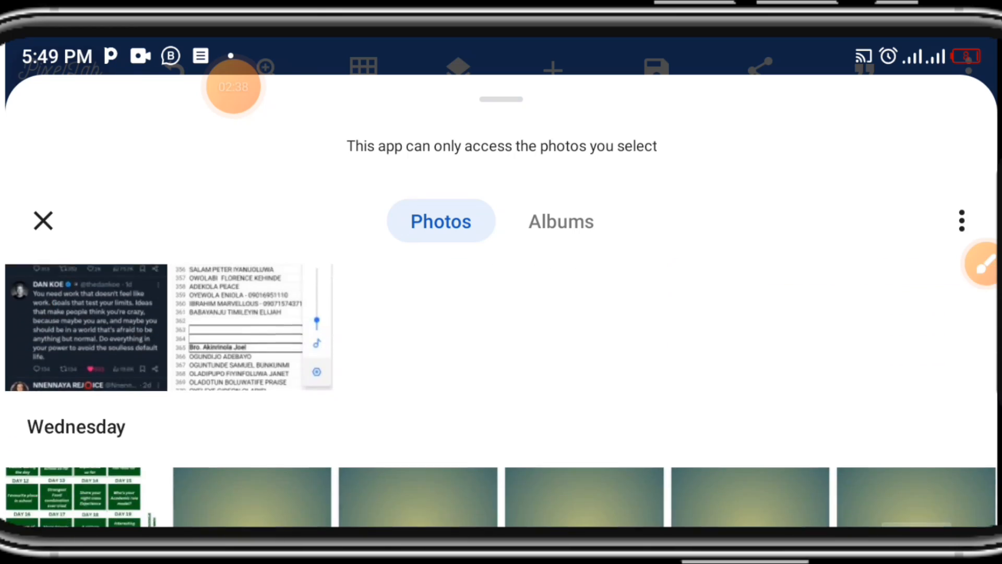
pyautogui.scroll(-3)
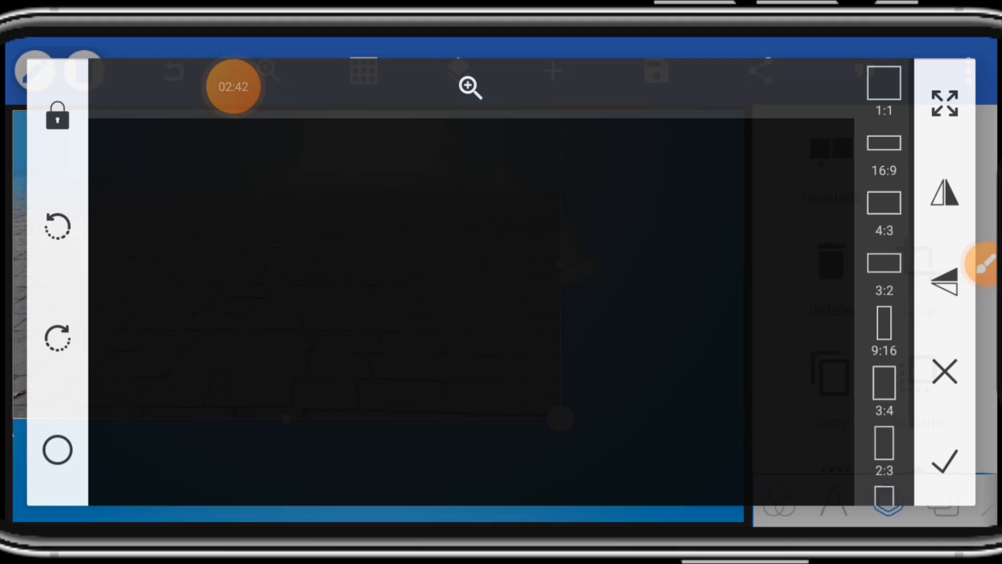
pyautogui.click(945, 461)
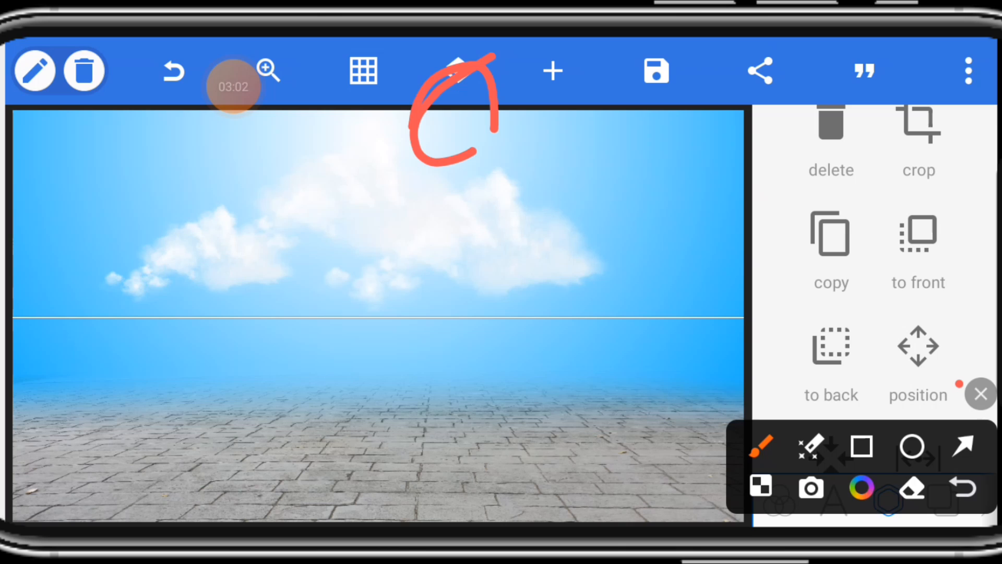
# Review the layer list of sky, clouds and floor, then close it.
pyautogui.click(459, 70)
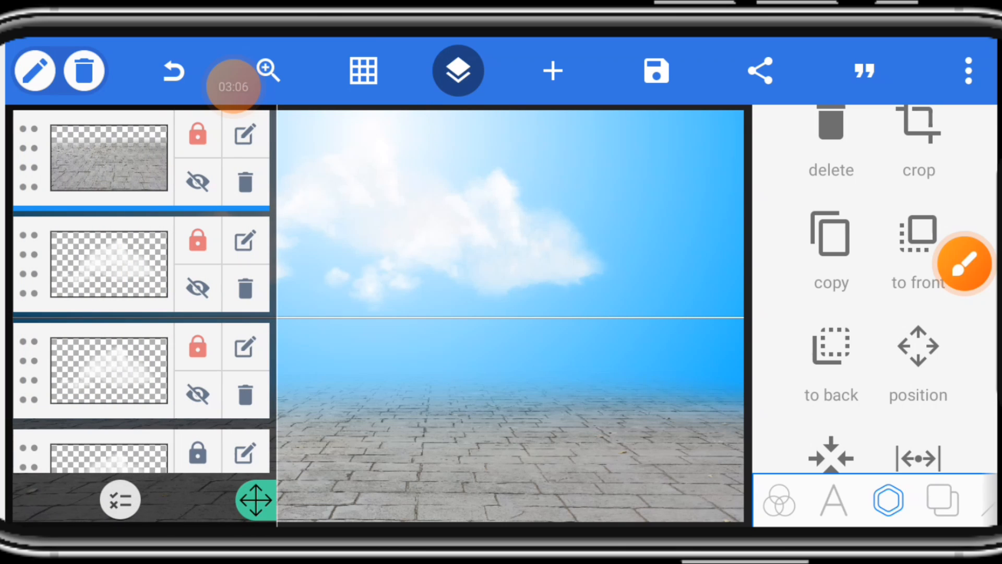
pyautogui.scroll(-3)
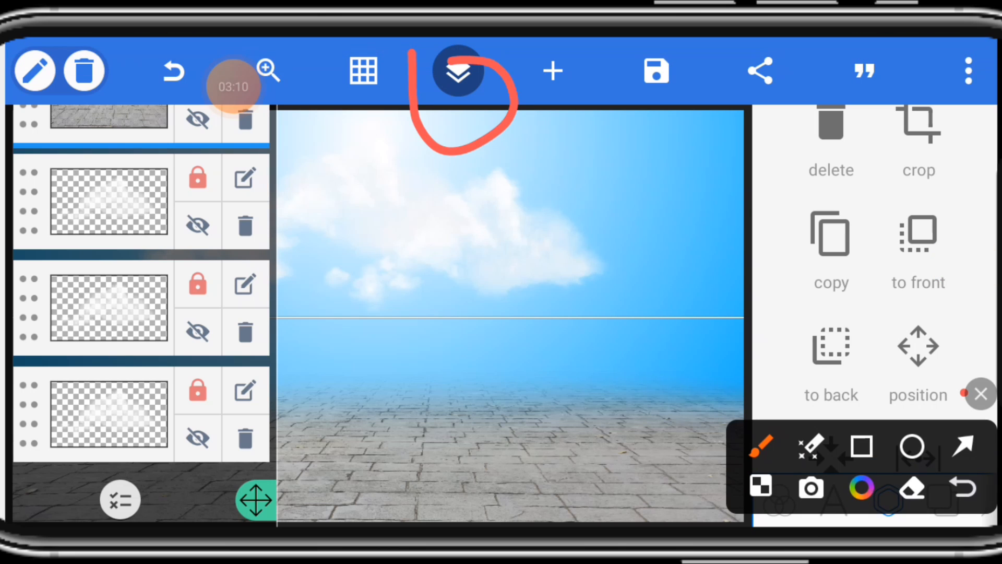
pyautogui.click(456, 71)
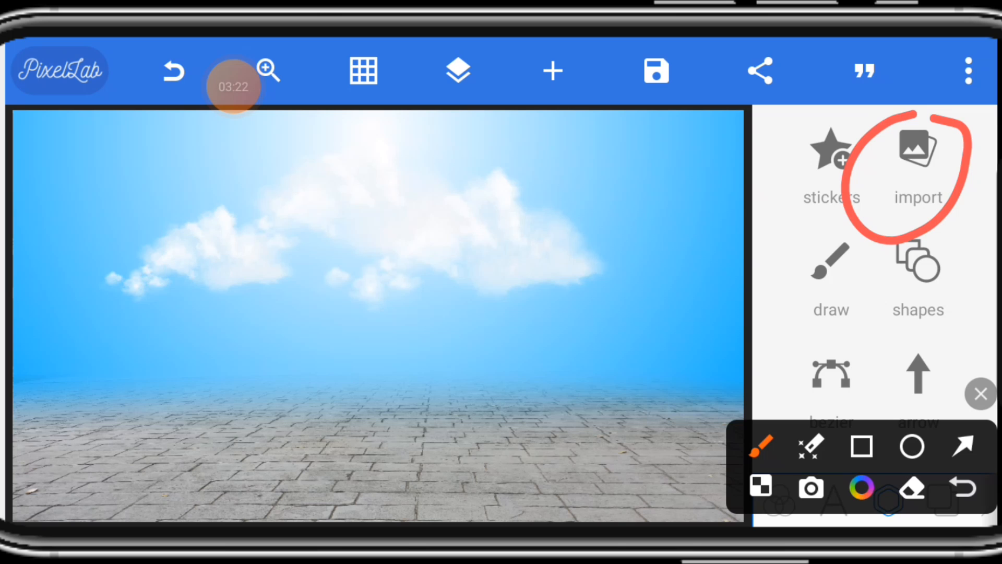
# Import the warehouse picture, shrink it and move it onto the left ground.
pyautogui.click(917, 160)
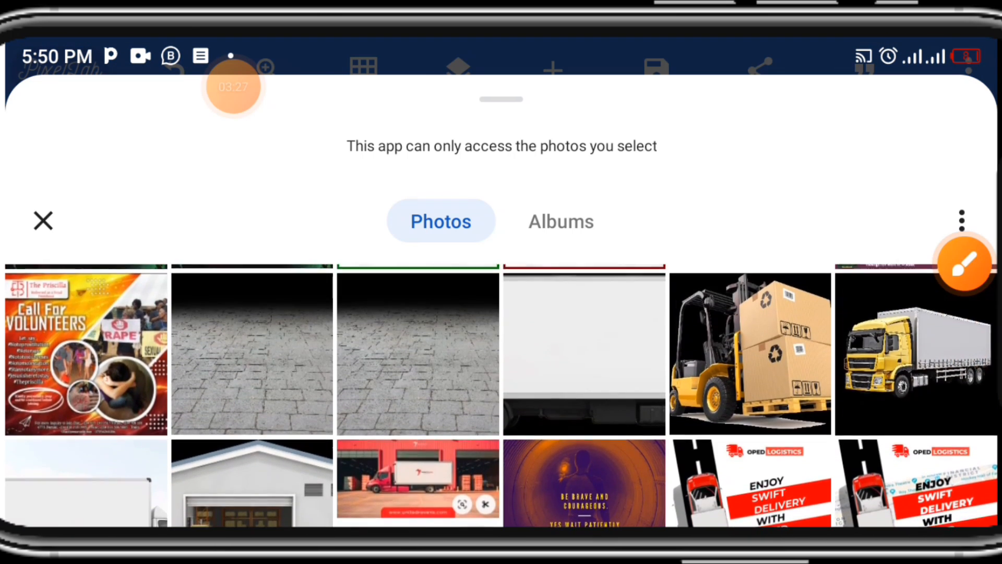
pyautogui.click(251, 483)
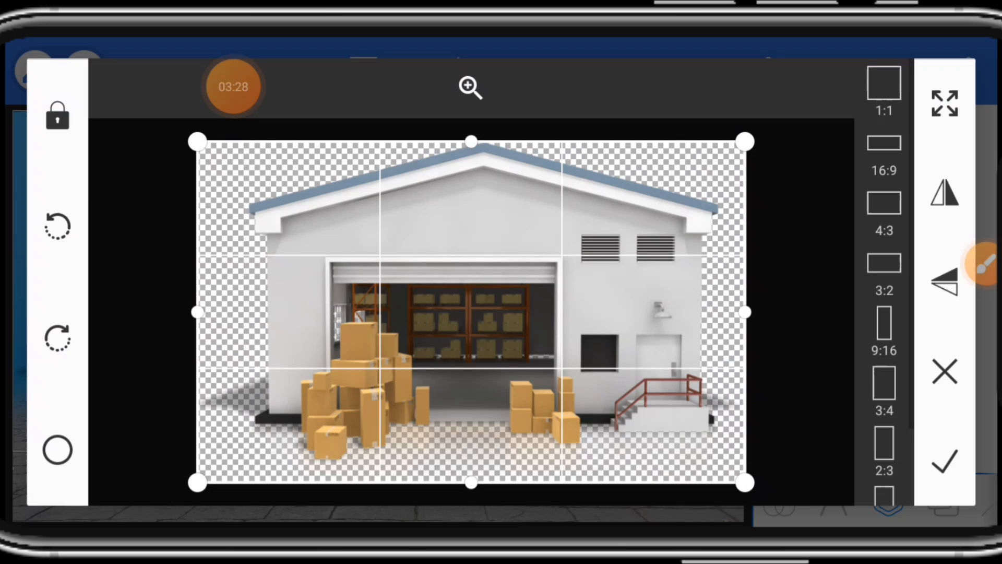
pyautogui.click(945, 461)
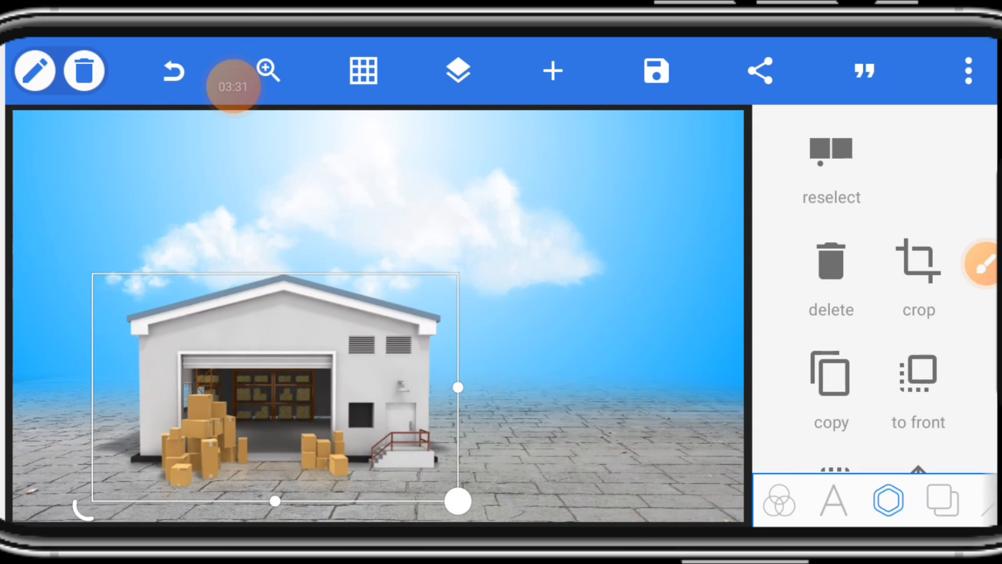
pyautogui.moveTo(459, 501); pyautogui.dragTo(357, 458)
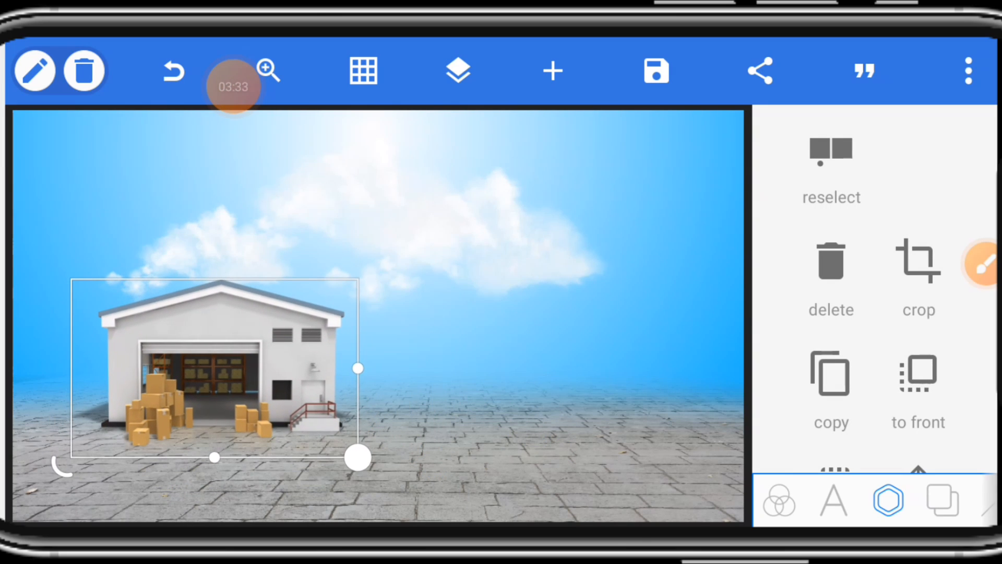
pyautogui.moveTo(356, 457); pyautogui.dragTo(341, 447)
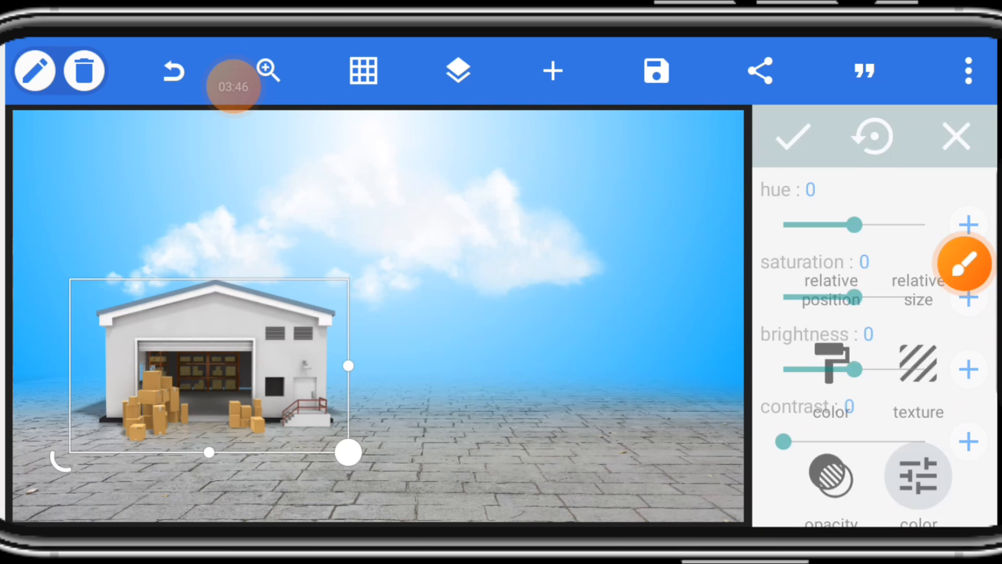
# Set the warehouse brightness to -25 and contrast to 27, then apply.
pyautogui.moveTo(856, 369); pyautogui.dragTo(831, 369)
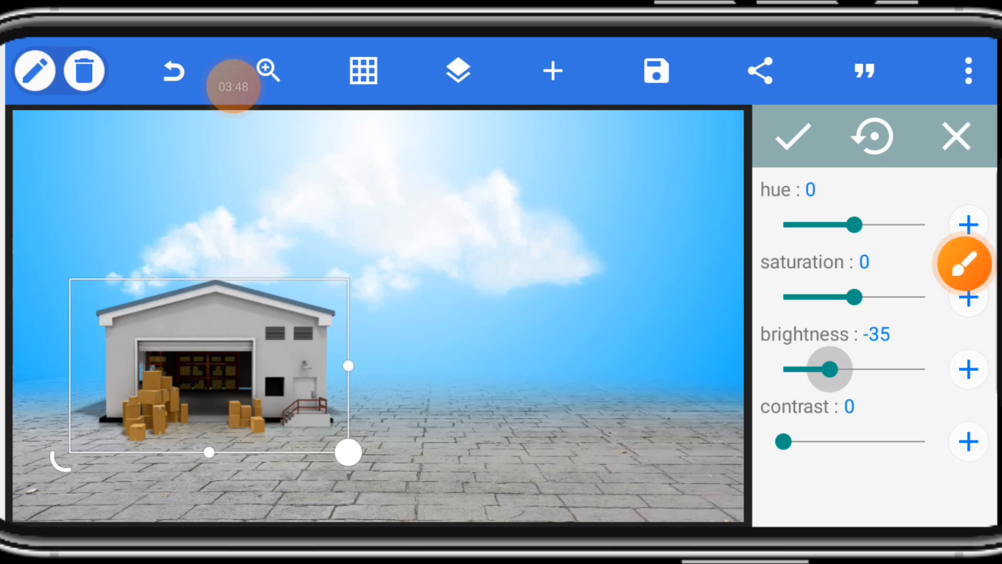
pyautogui.moveTo(828, 369); pyautogui.dragTo(837, 369)
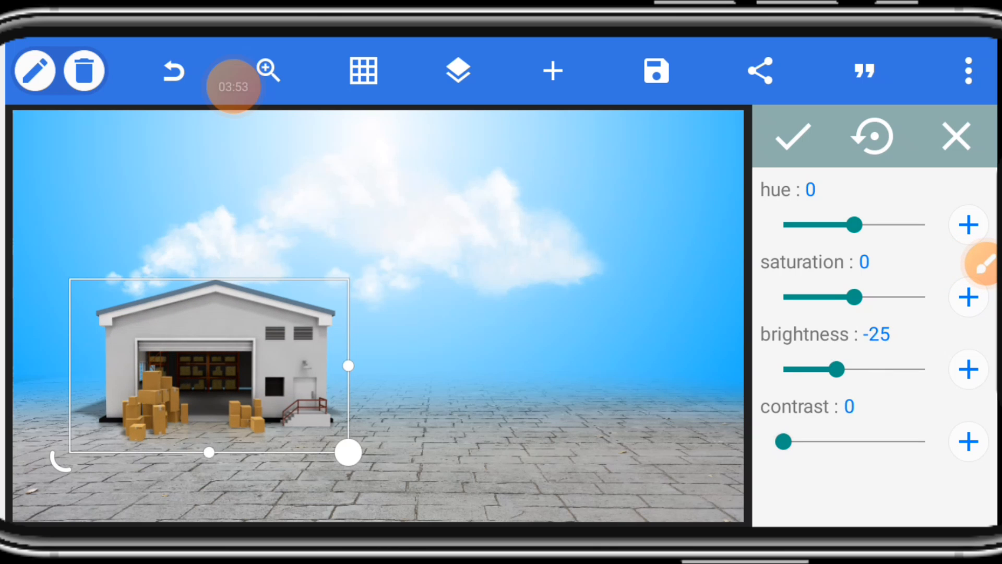
pyautogui.moveTo(781, 442); pyautogui.dragTo(812, 441)
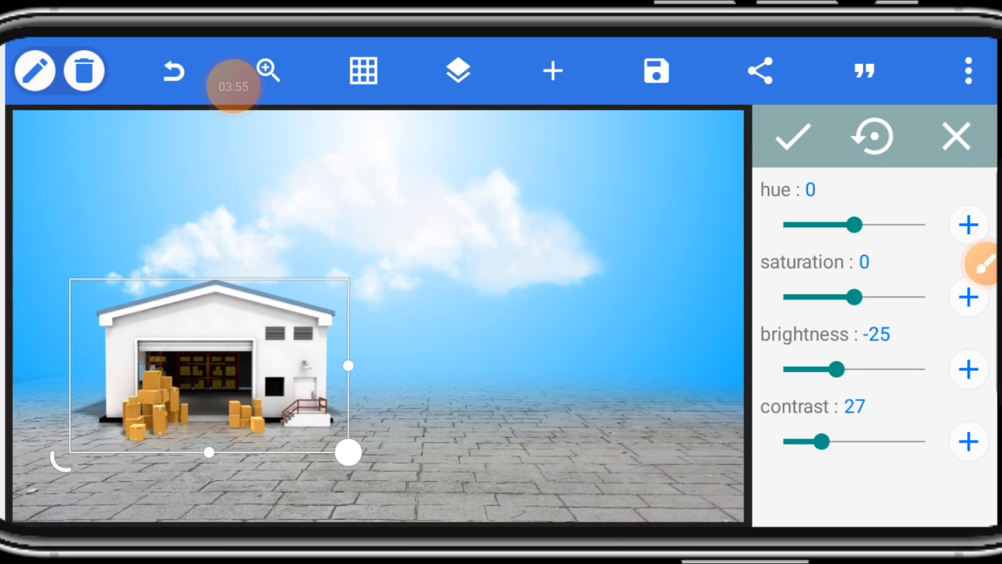
pyautogui.click(988, 263)
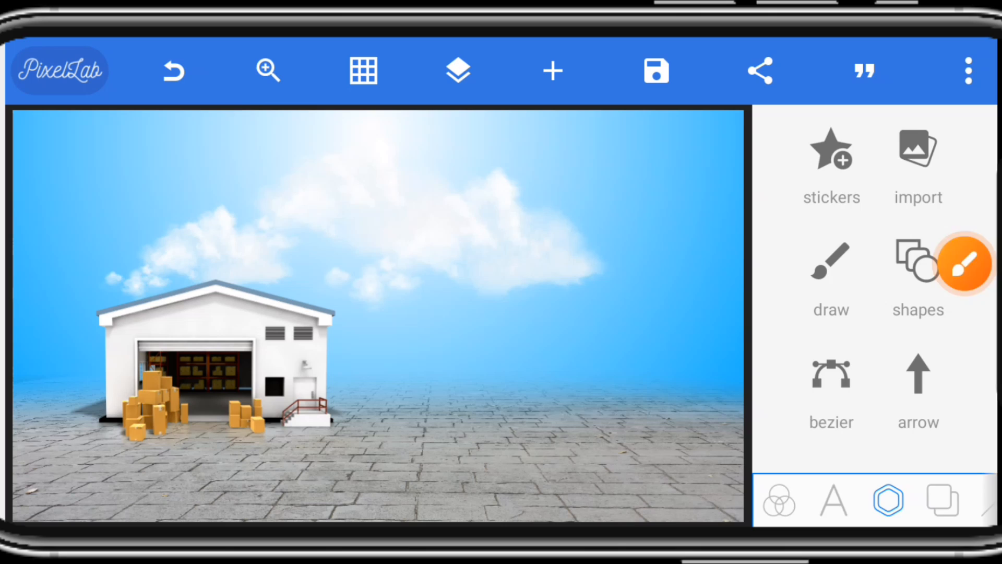
# Import the forklift photo and accept its crop.
pyautogui.click(918, 163)
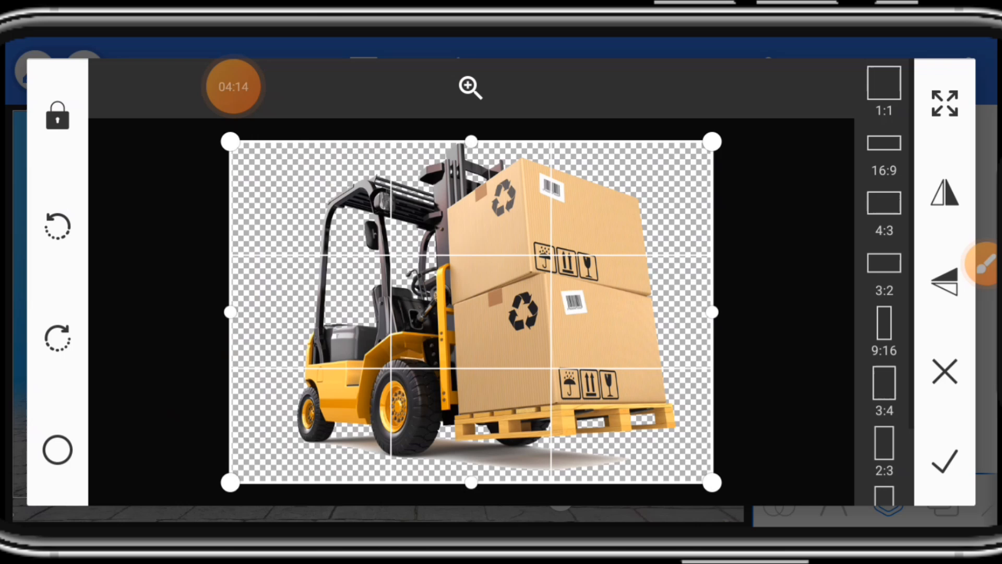
pyautogui.click(945, 461)
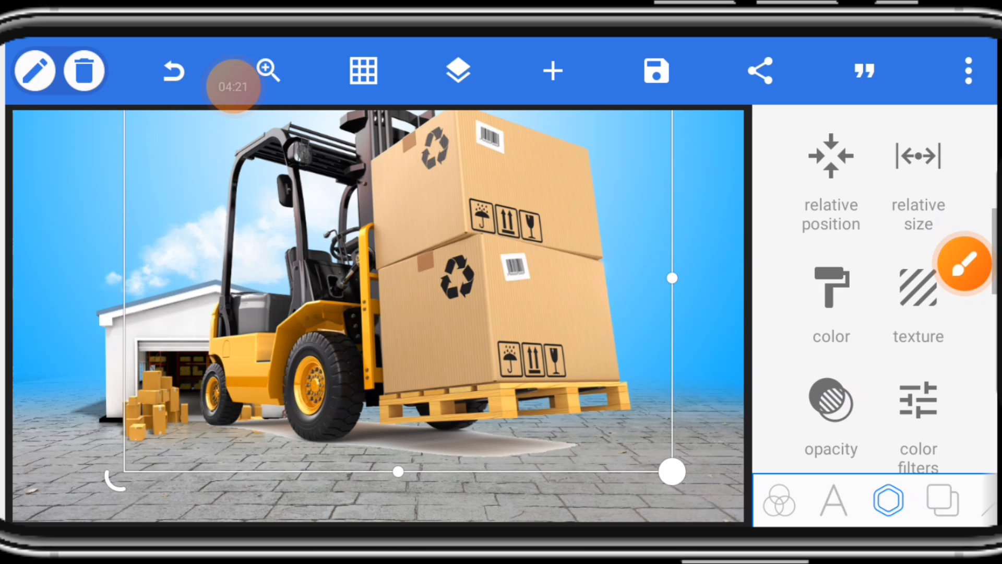
pyautogui.scroll(-3)
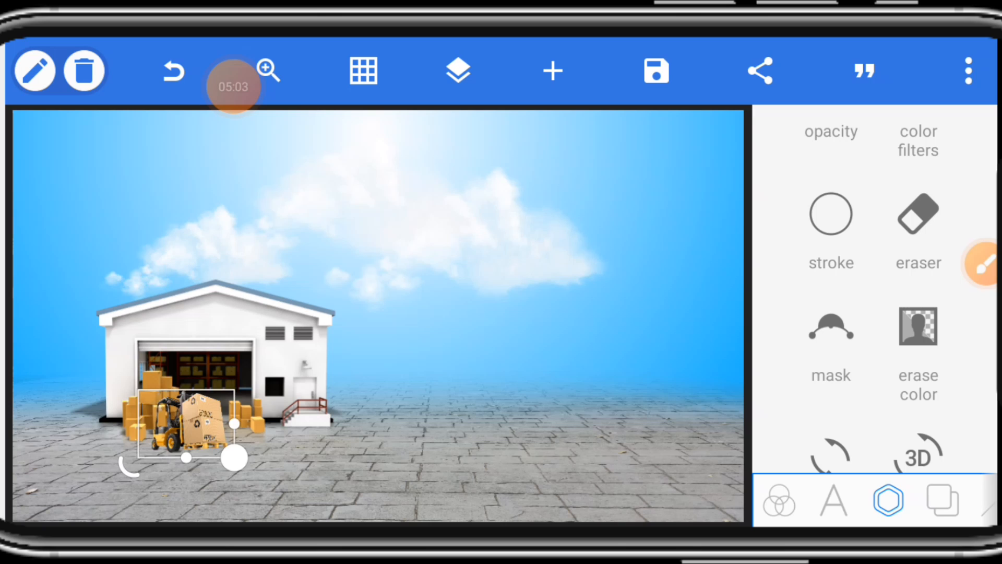
# Shrink the forklift, then import the yellow truck flipped right and shrink it onto the pavement.
pyautogui.moveTo(235, 458); pyautogui.dragTo(147, 441)
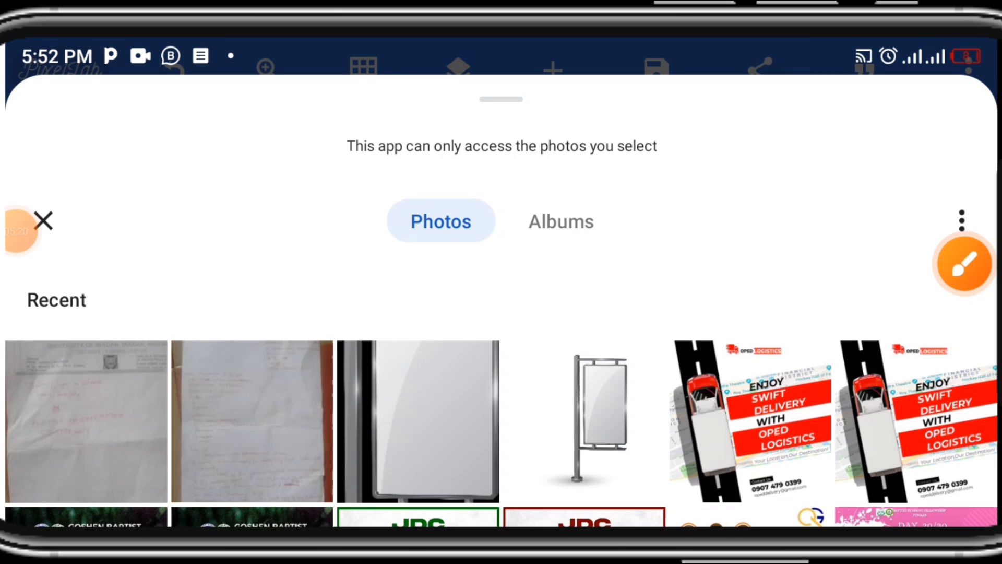
pyautogui.scroll(-3)
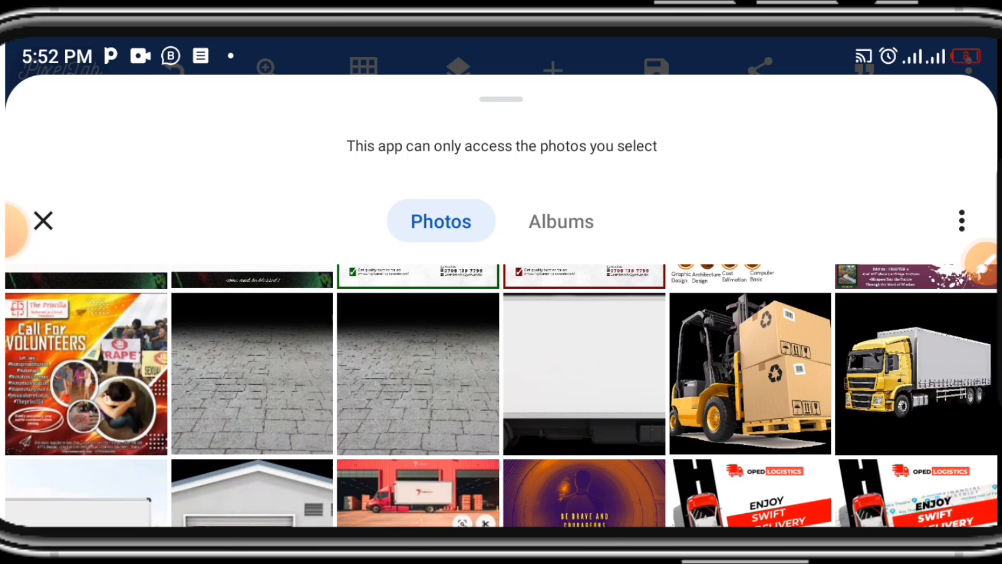
pyautogui.click(915, 374)
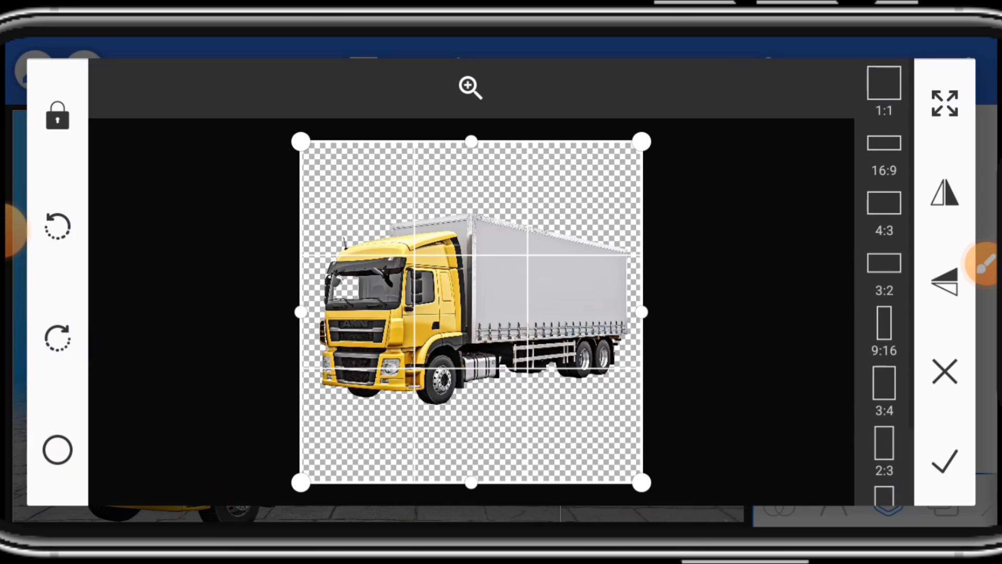
pyautogui.click(945, 194)
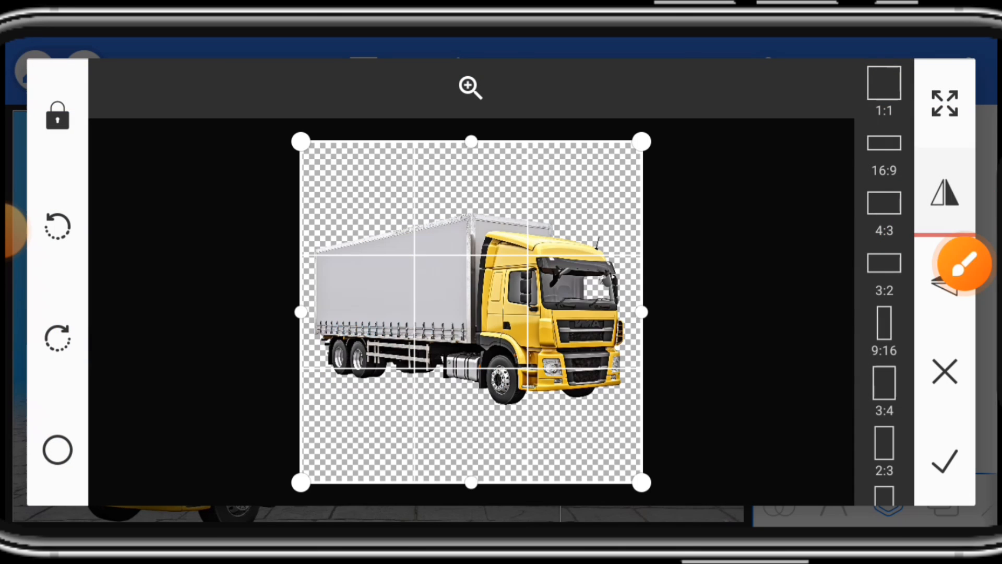
pyautogui.click(944, 461)
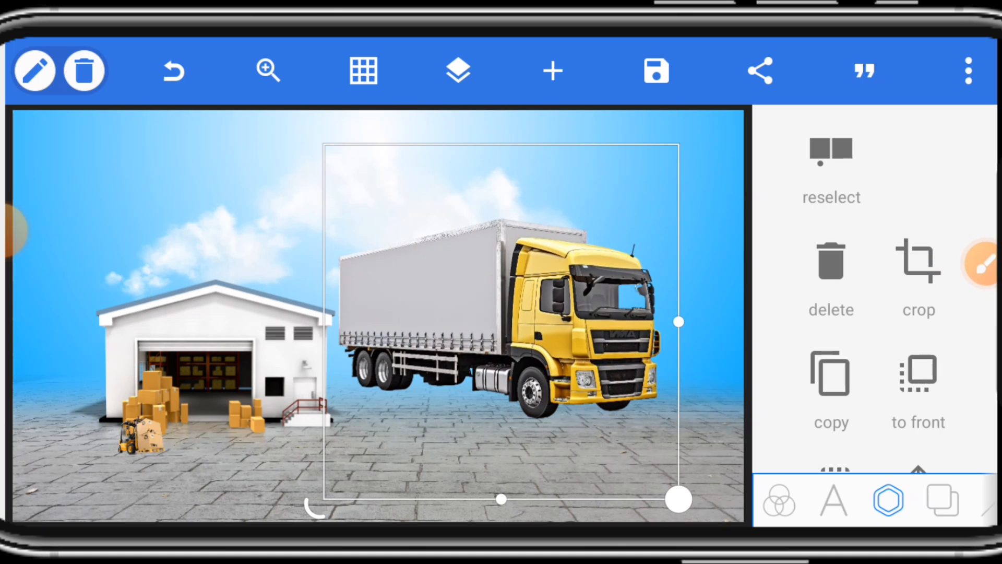
pyautogui.moveTo(677, 498); pyautogui.dragTo(563, 455)
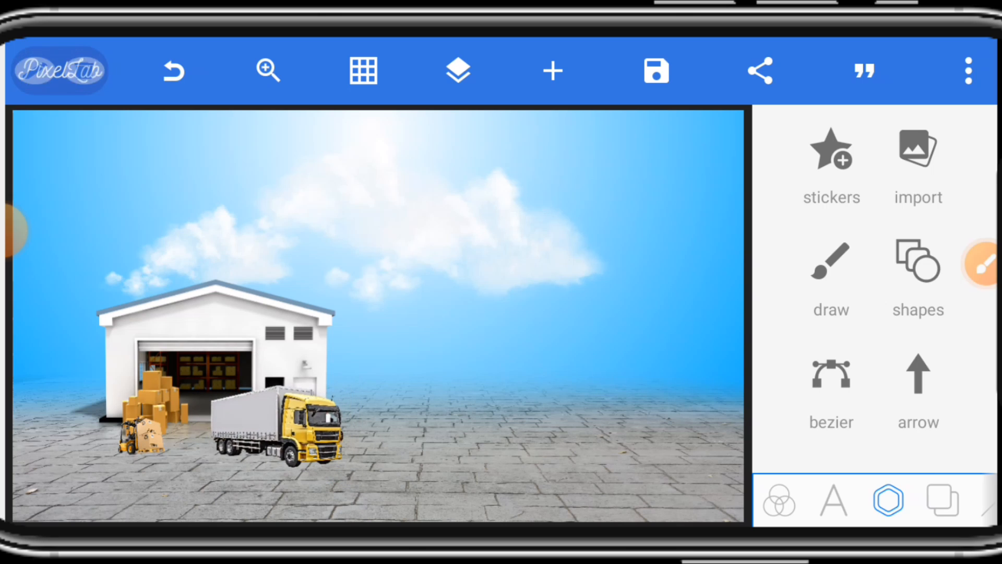
# Import the blank billboard, shrink it and stand it on the pavement.
pyautogui.click(284, 428)
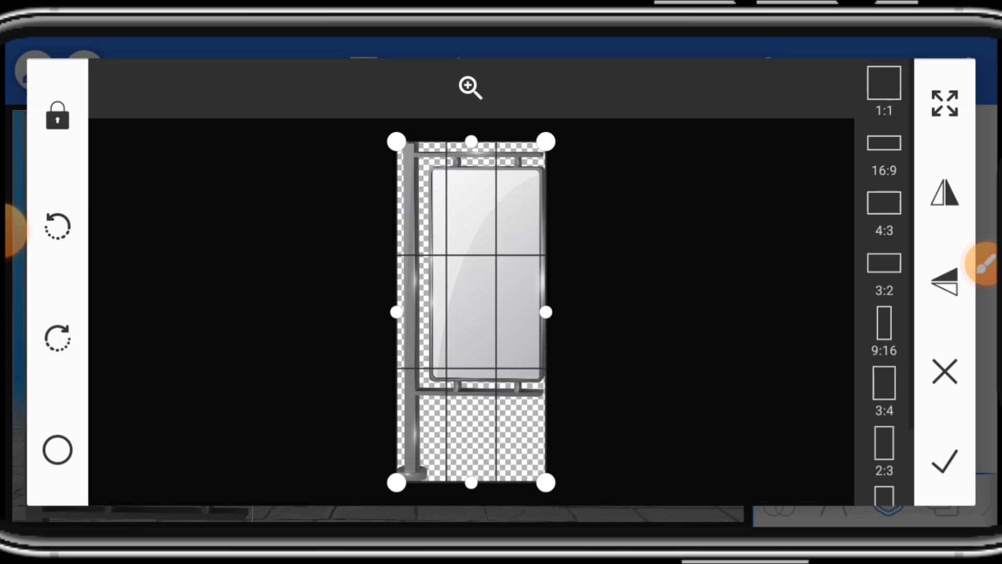
pyautogui.click(945, 461)
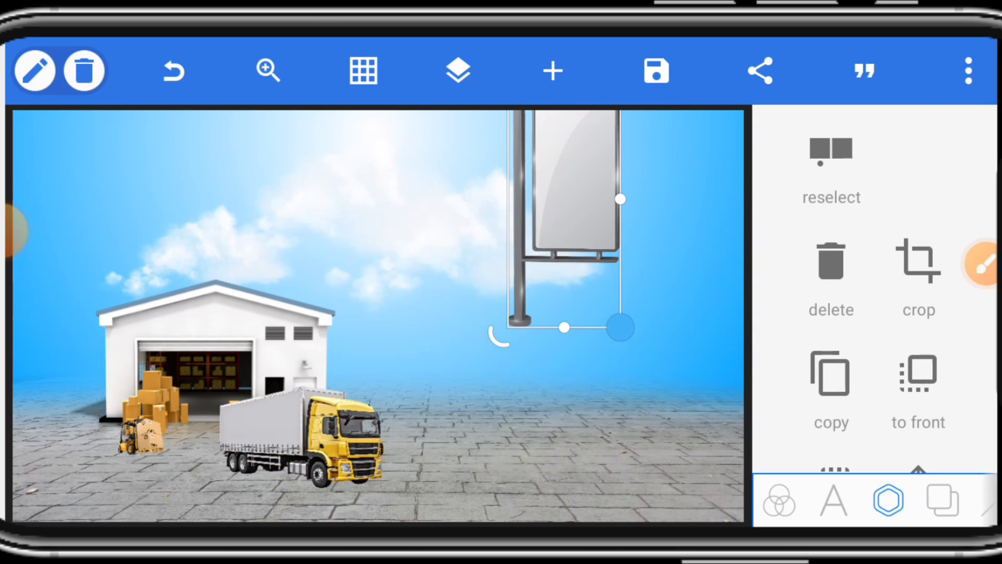
pyautogui.moveTo(617, 327); pyautogui.dragTo(544, 477)
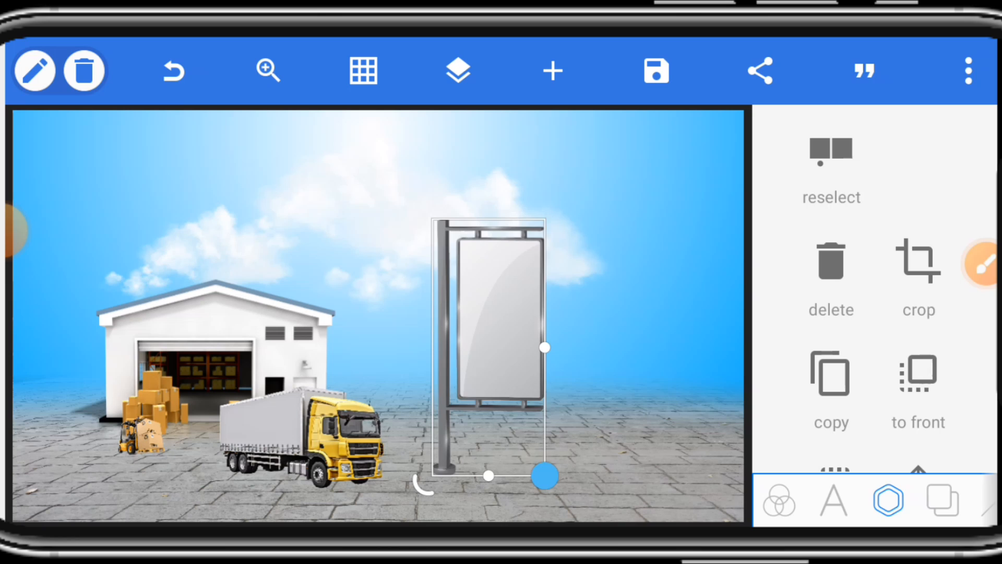
pyautogui.moveTo(547, 476); pyautogui.dragTo(543, 463)
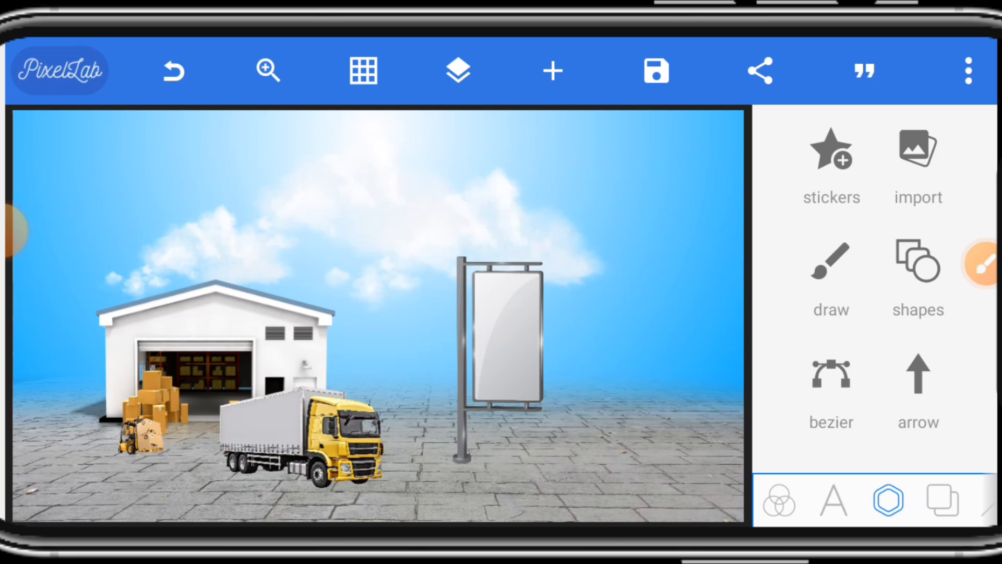
# Add a 'WELCOME' text and move it down onto the pavement.
pyautogui.click(833, 500)
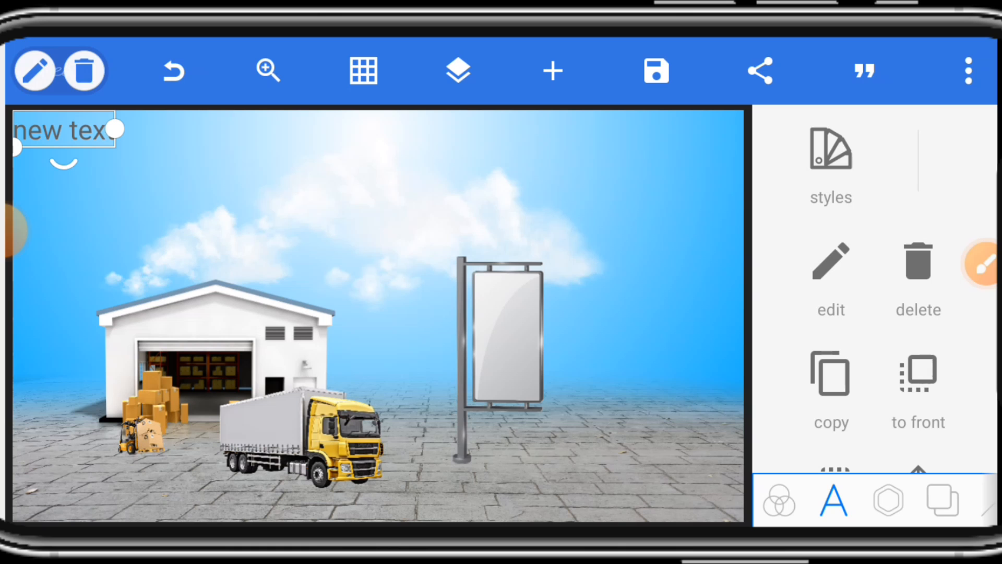
pyautogui.click(830, 262)
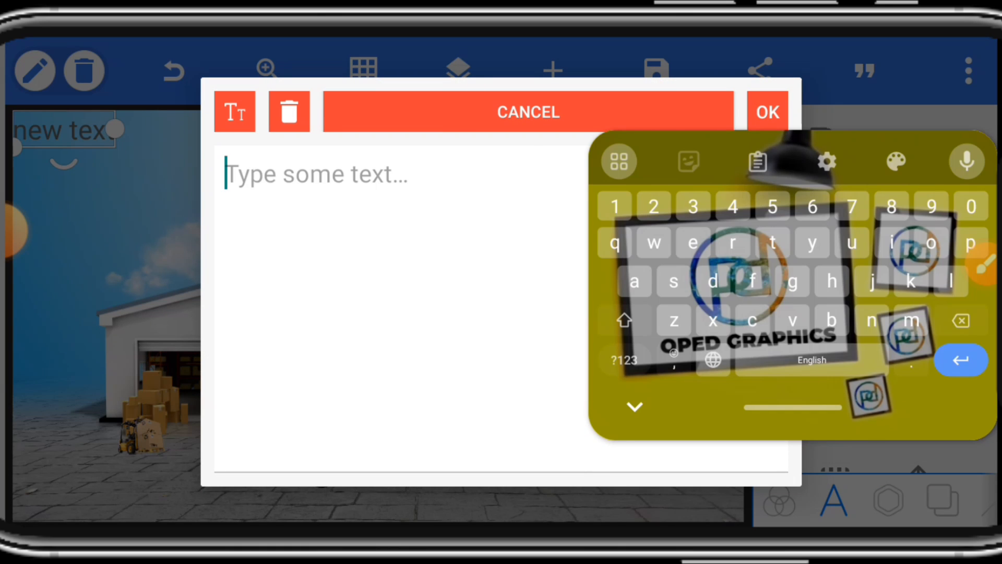
pyautogui.write('WELCOME')
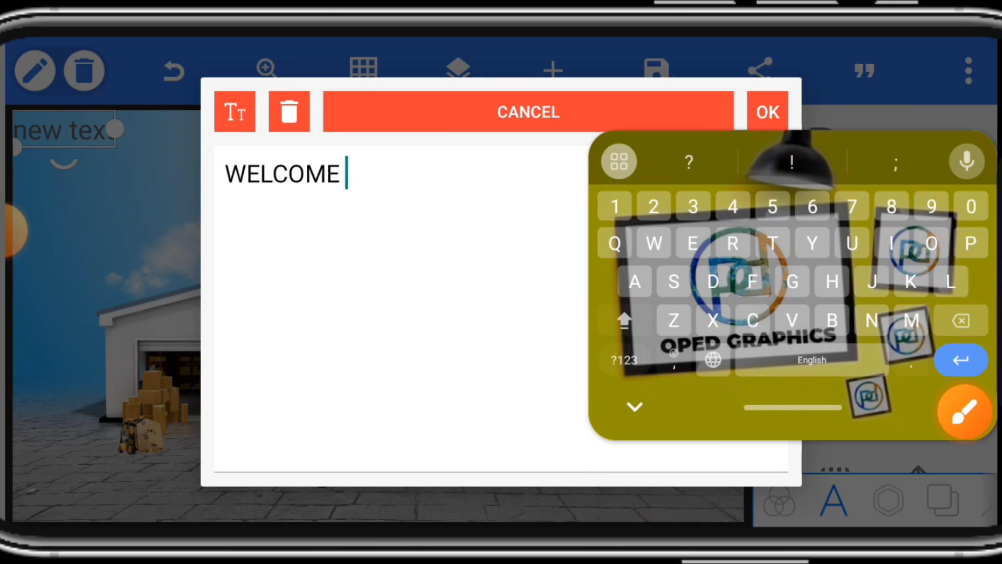
pyautogui.click(768, 111)
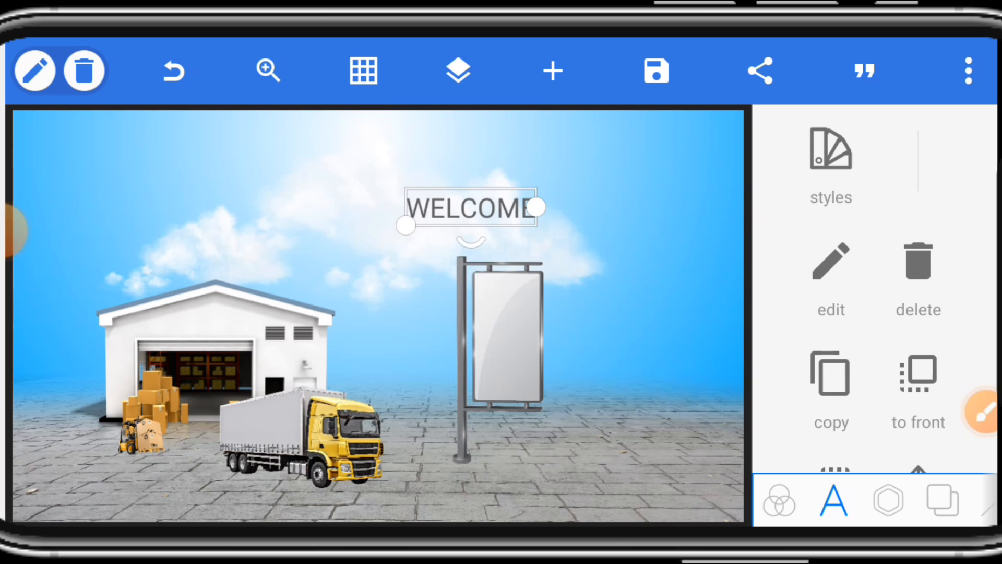
pyautogui.moveTo(543, 207); pyautogui.dragTo(571, 350)
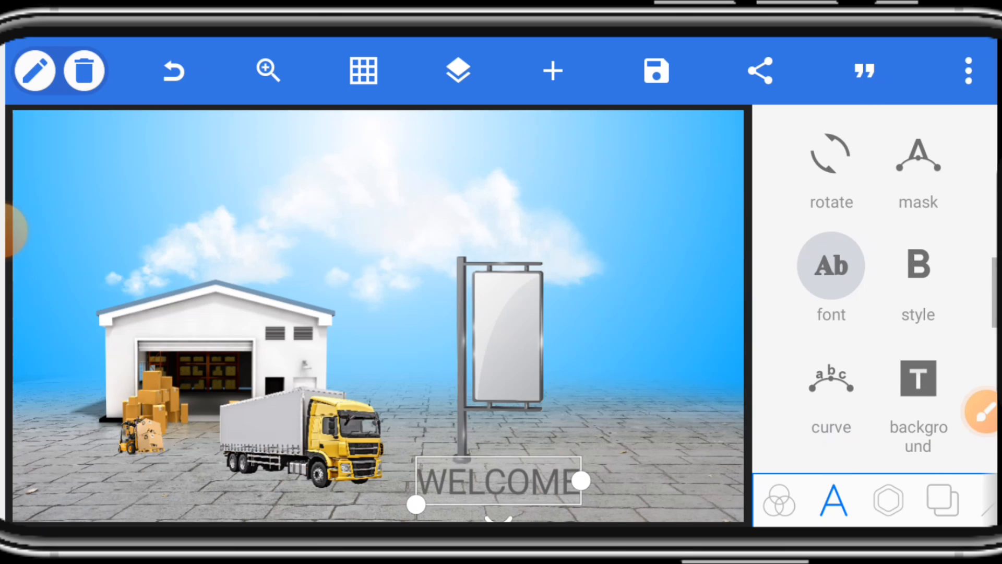
# Set WELCOME in a bold font from My Fonts.
pyautogui.click(831, 266)
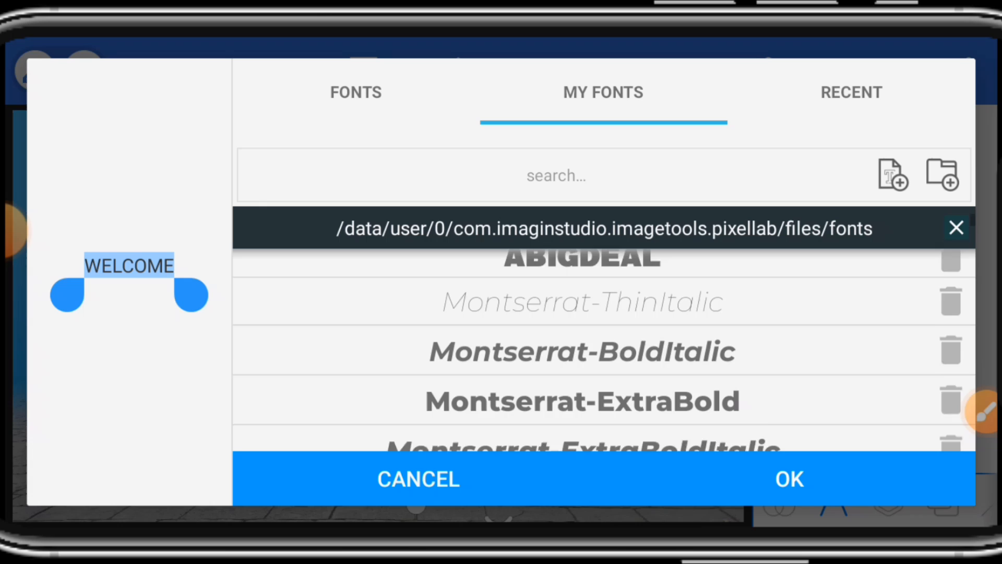
pyautogui.scroll(-3)
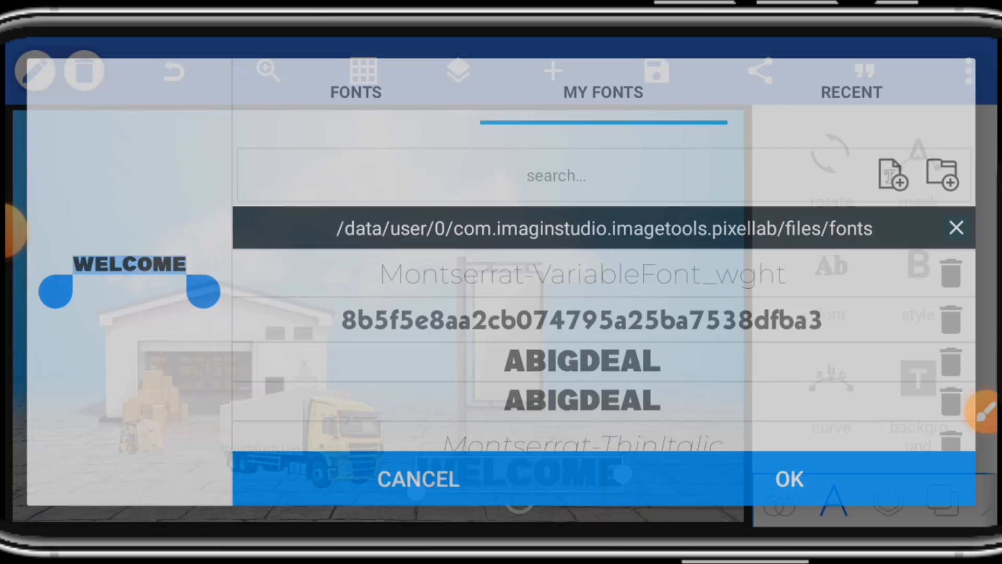
pyautogui.click(416, 479)
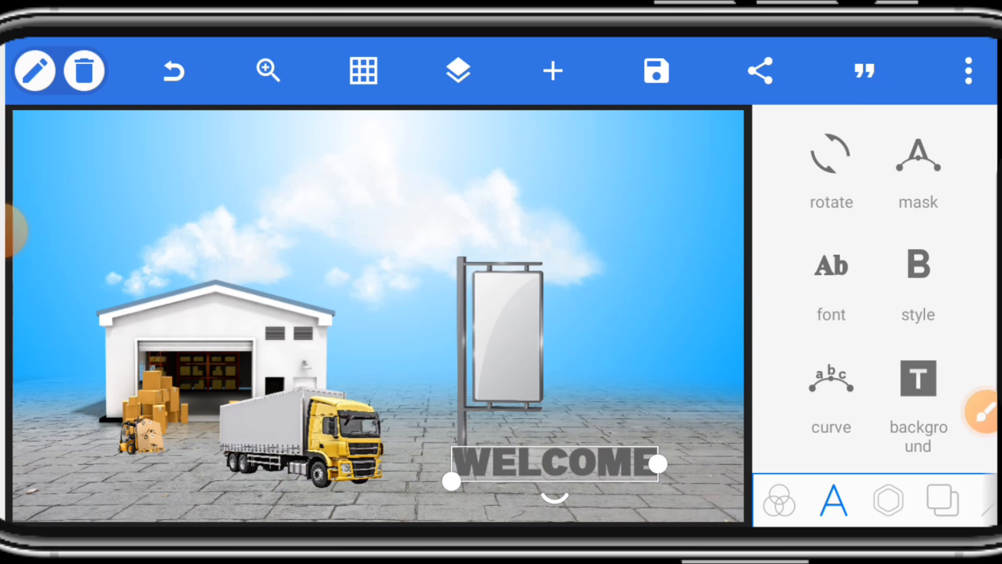
pyautogui.scroll(-3)
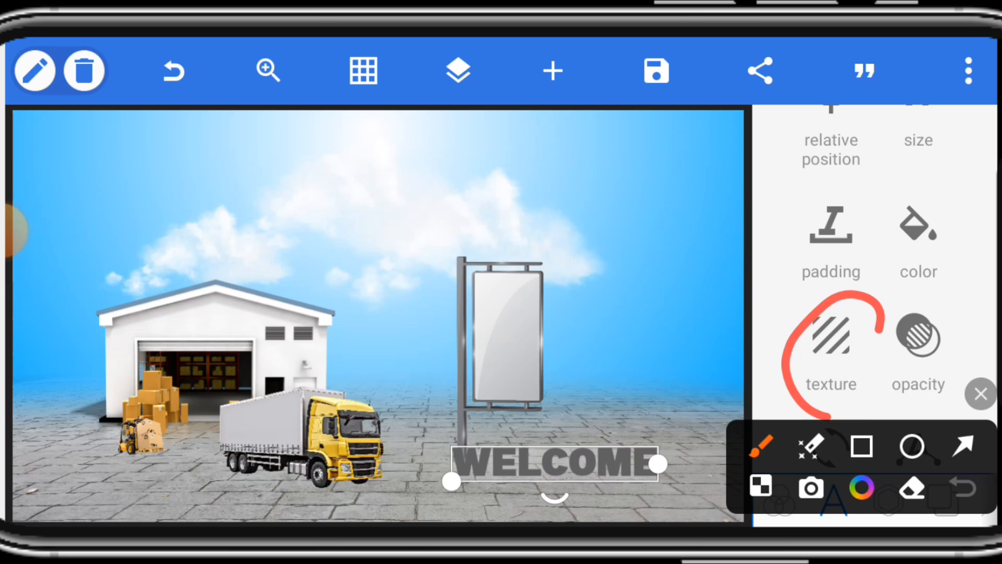
# Apply an image texture to WELCOME's letters for a pale stone look.
pyautogui.click(831, 336)
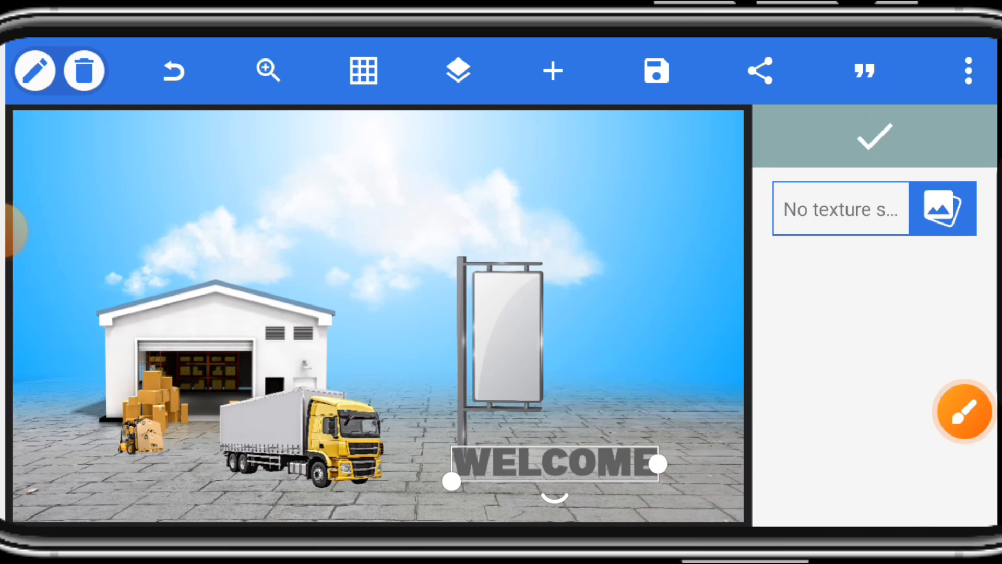
pyautogui.click(942, 208)
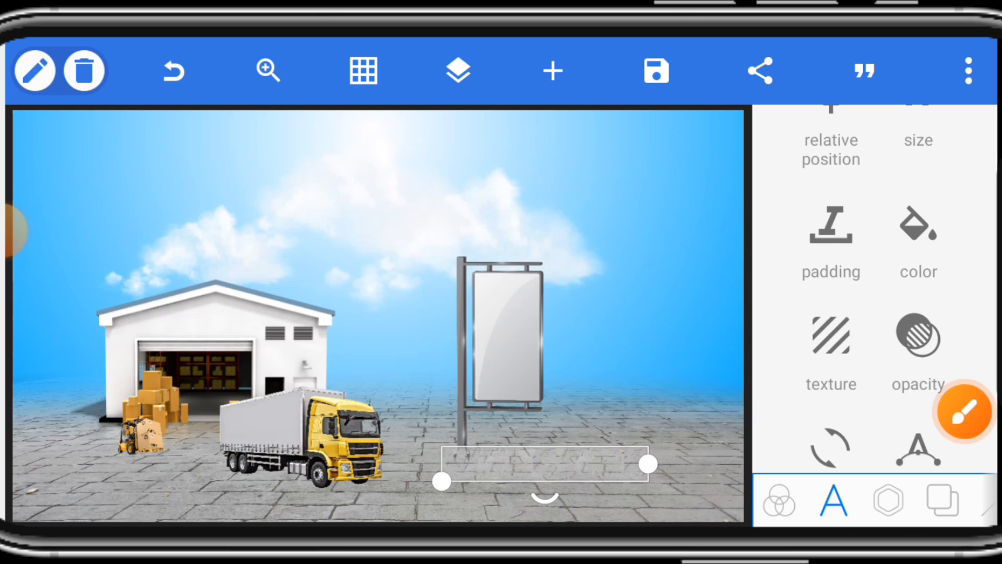
# Enable inner shadow and shadow on WELCOME, lowering their opacity and blur.
pyautogui.scroll(-3)
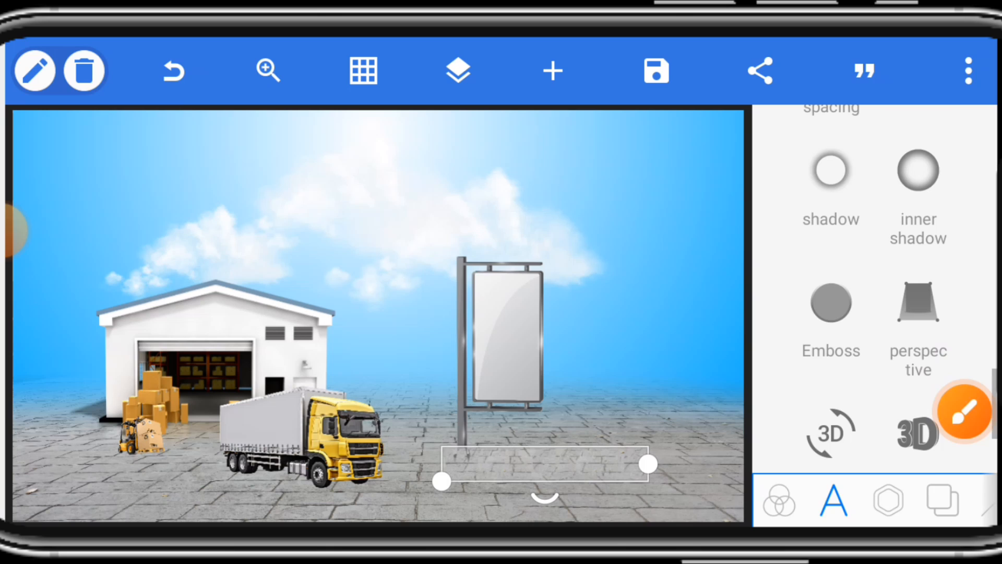
pyautogui.click(831, 170)
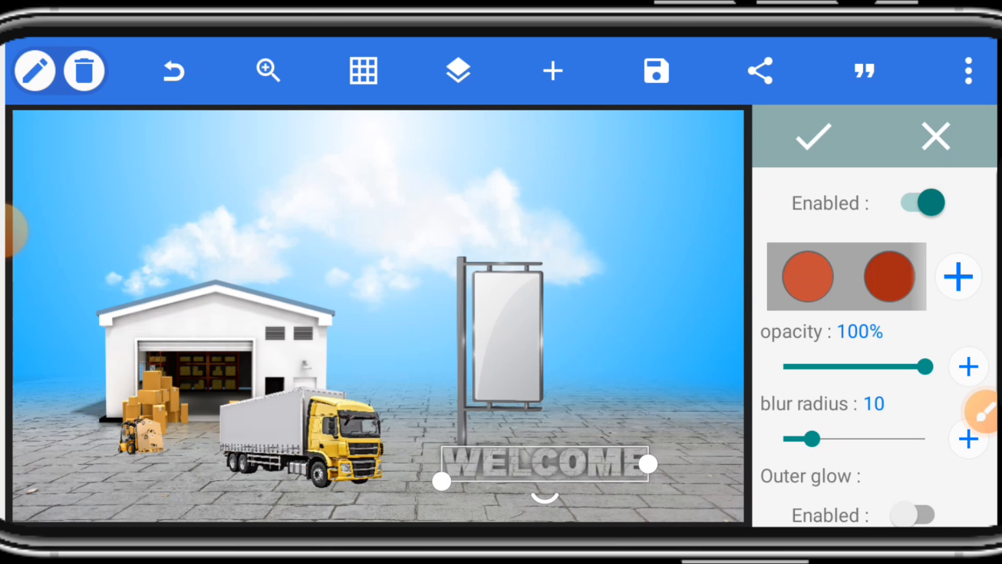
pyautogui.moveTo(813, 438); pyautogui.dragTo(794, 438)
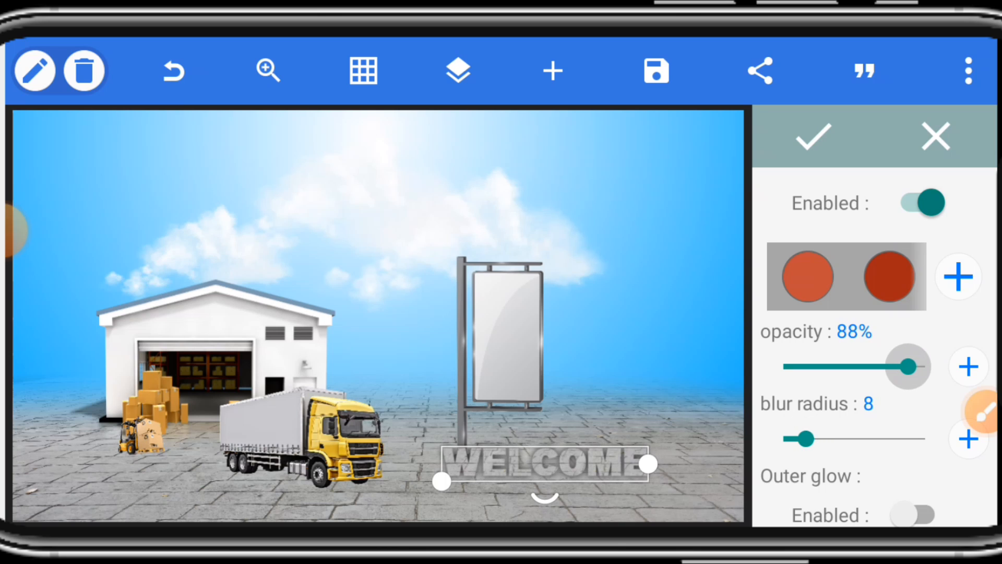
pyautogui.scroll(-3)
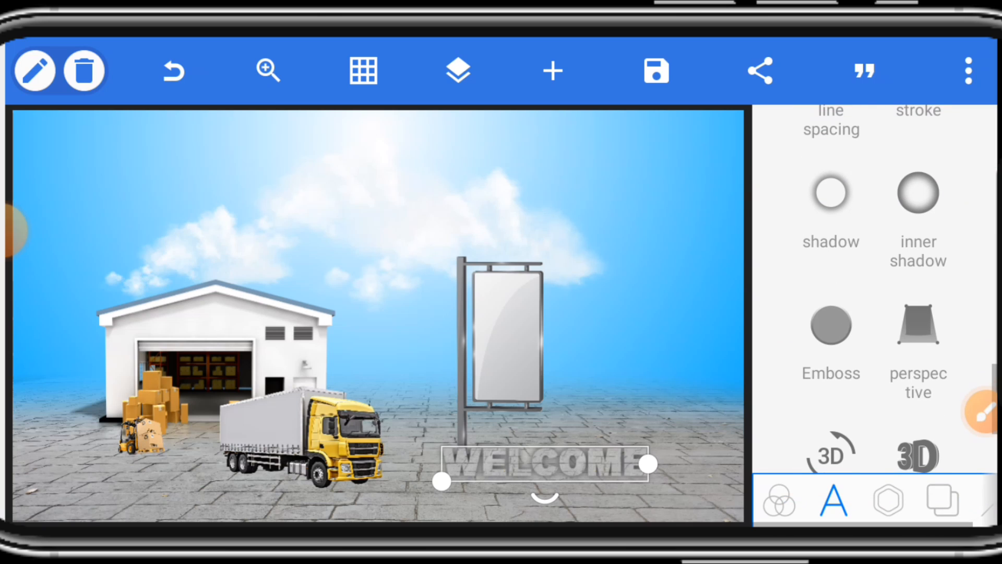
pyautogui.click(831, 191)
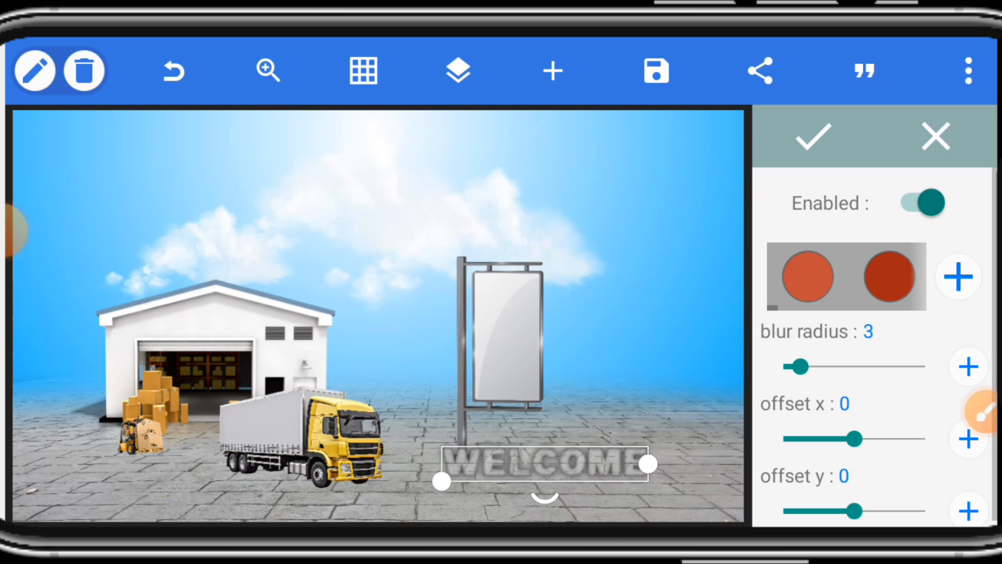
pyautogui.moveTo(799, 365); pyautogui.dragTo(781, 365)
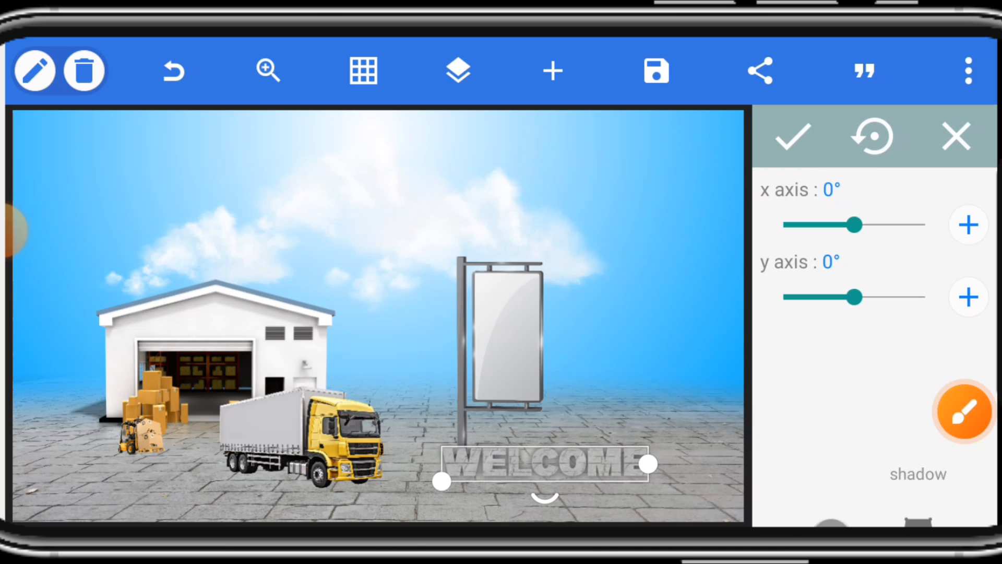
# Tilt WELCOME back about 69° on the x axis and confirm the 3D rotation.
pyautogui.moveTo(832, 224); pyautogui.dragTo(882, 225)
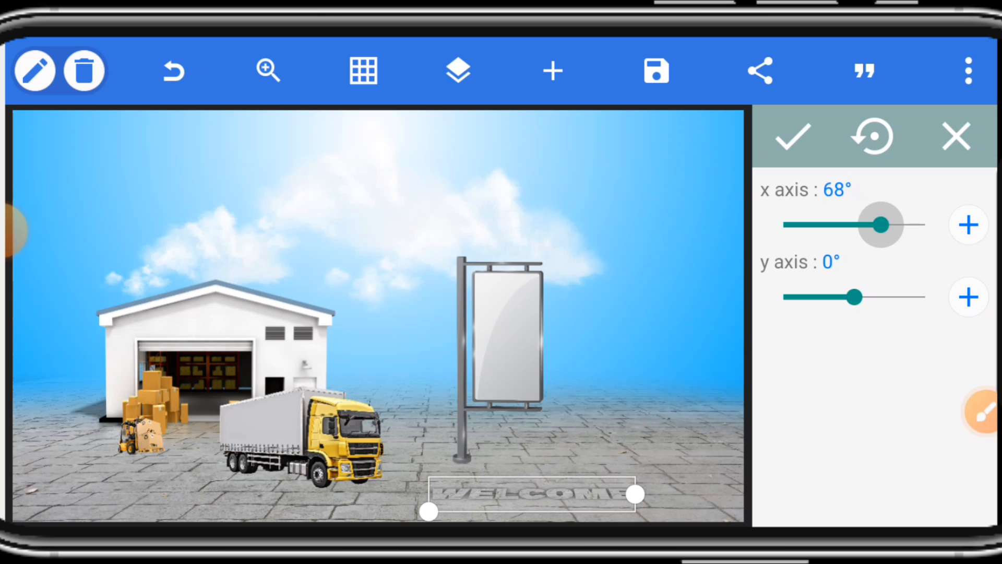
pyautogui.moveTo(885, 225); pyautogui.dragTo(877, 225)
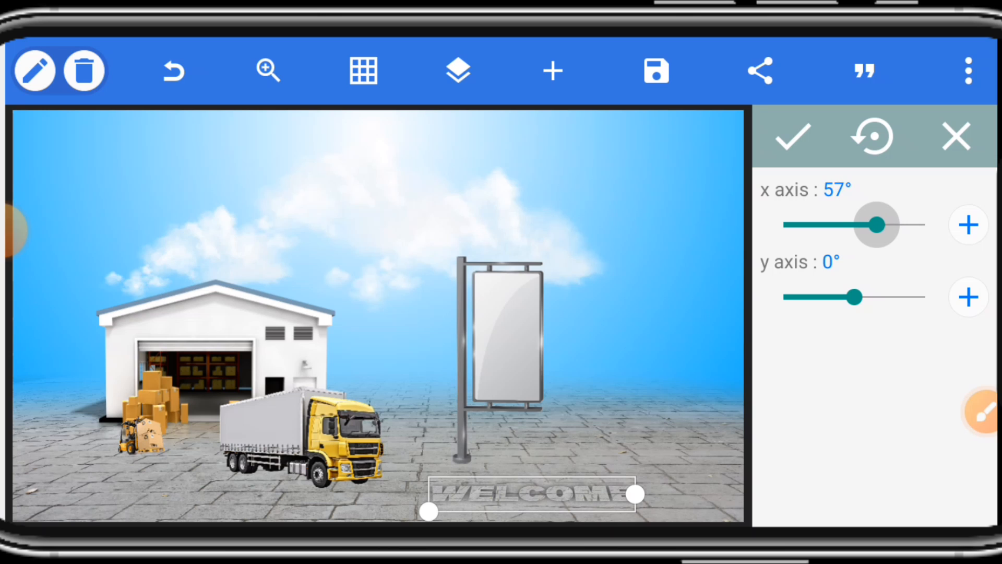
pyautogui.moveTo(877, 224); pyautogui.dragTo(879, 224)
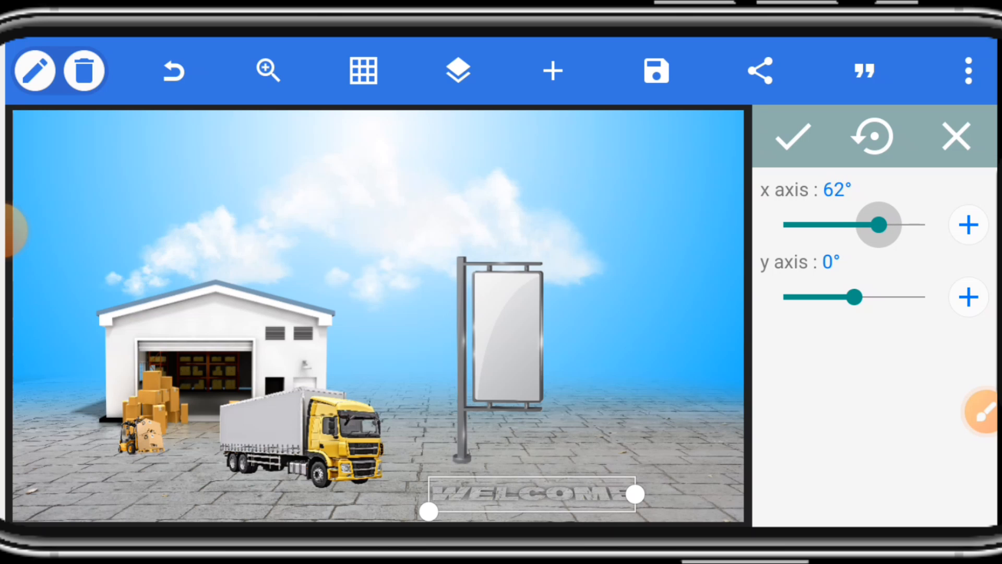
pyautogui.moveTo(879, 224); pyautogui.dragTo(885, 224)
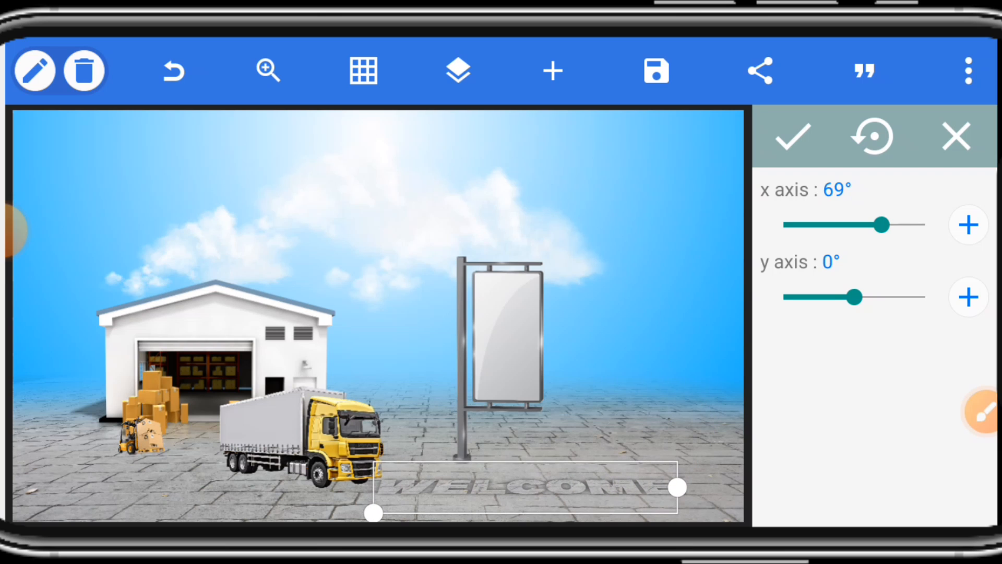
pyautogui.click(791, 136)
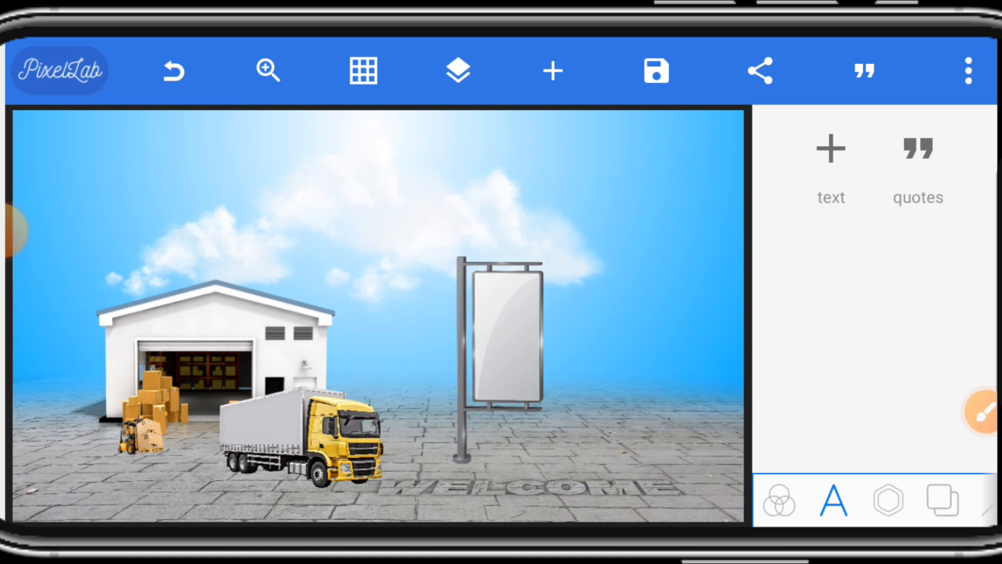
# Import the OPED Logistics flyer from Photos and confirm its crop.
pyautogui.click(888, 500)
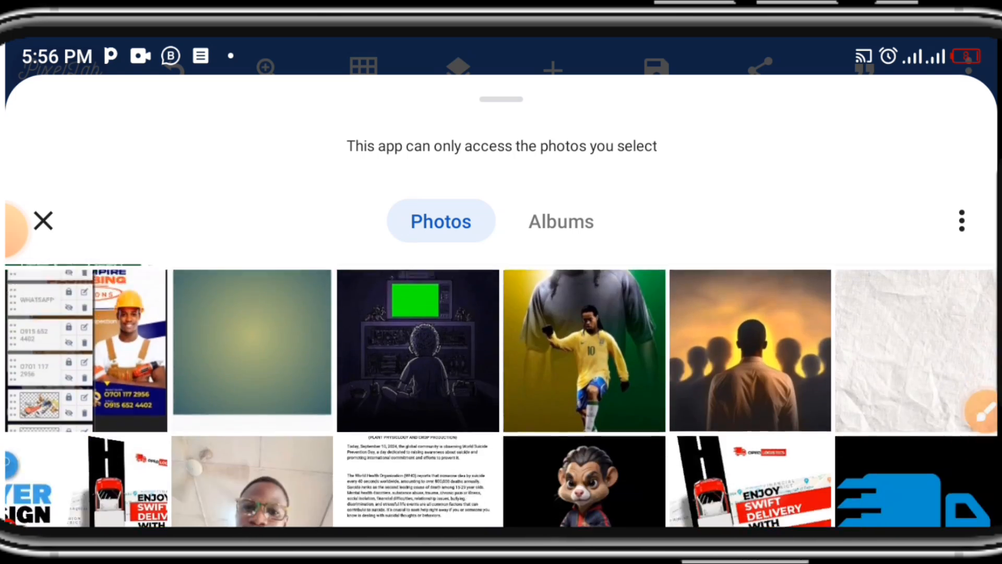
pyautogui.scroll(-3)
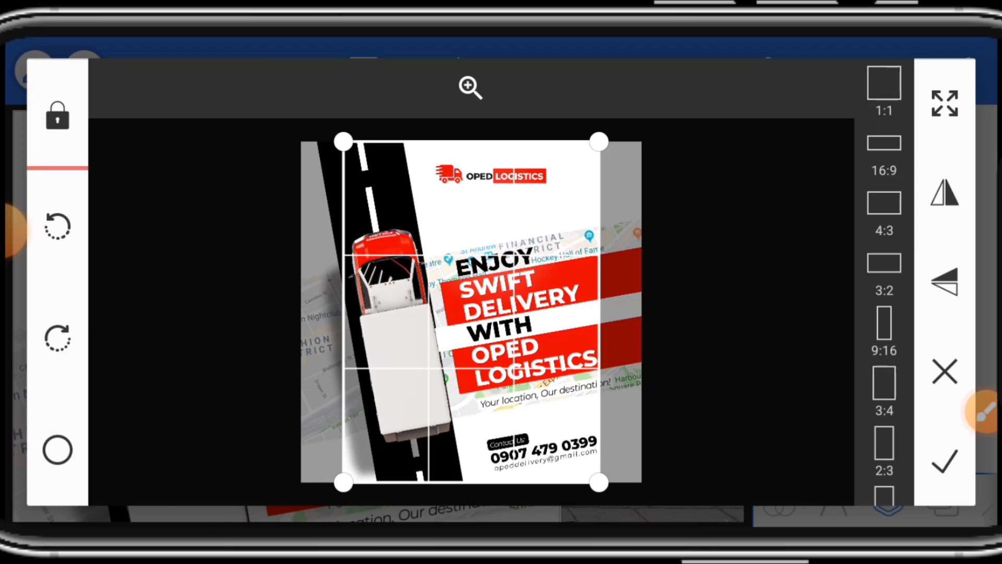
pyautogui.click(944, 461)
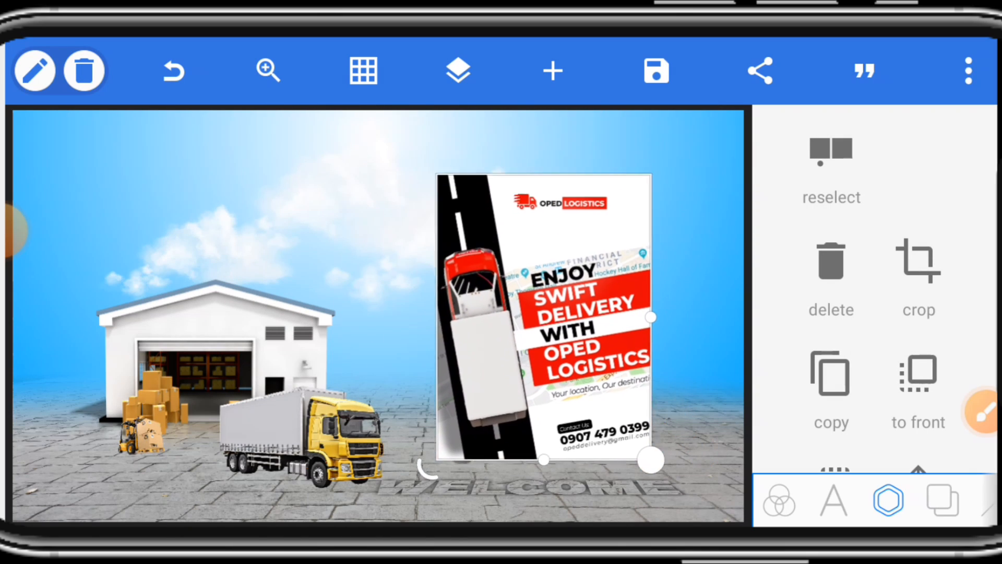
# Shrink and position the flyer to fill the billboard's white panel.
pyautogui.moveTo(652, 460); pyautogui.dragTo(566, 350)
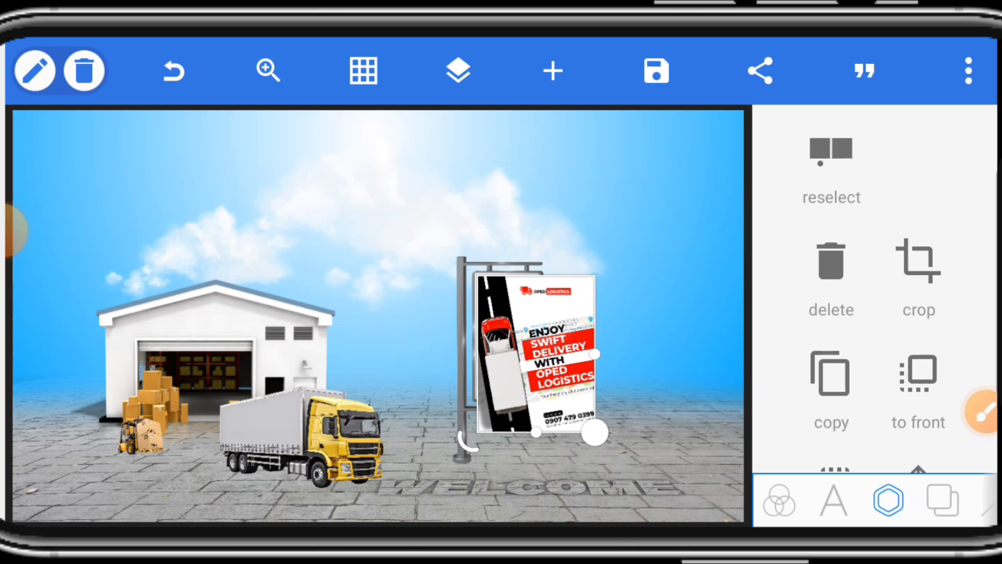
pyautogui.moveTo(595, 432); pyautogui.dragTo(540, 361)
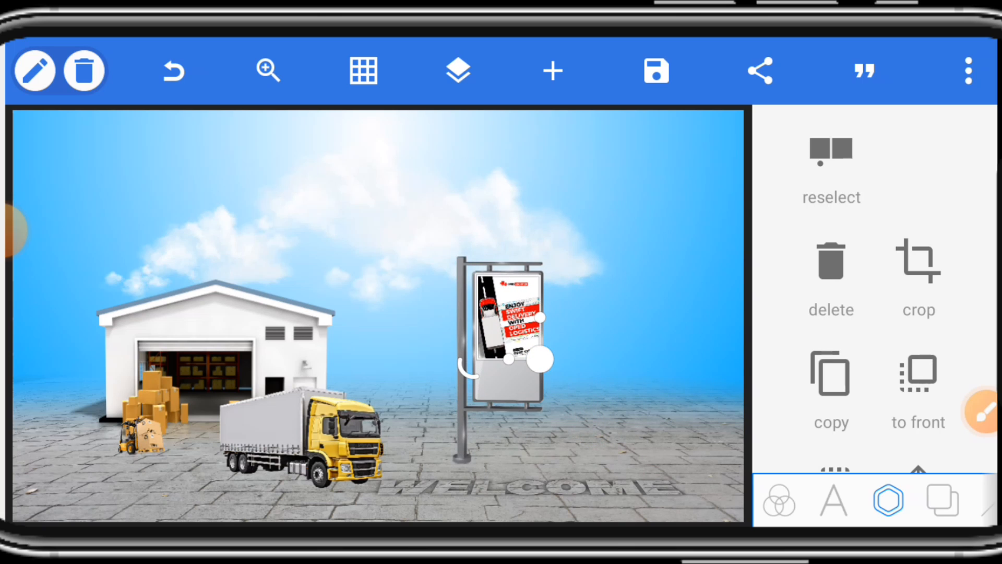
pyautogui.moveTo(543, 359); pyautogui.dragTo(544, 402)
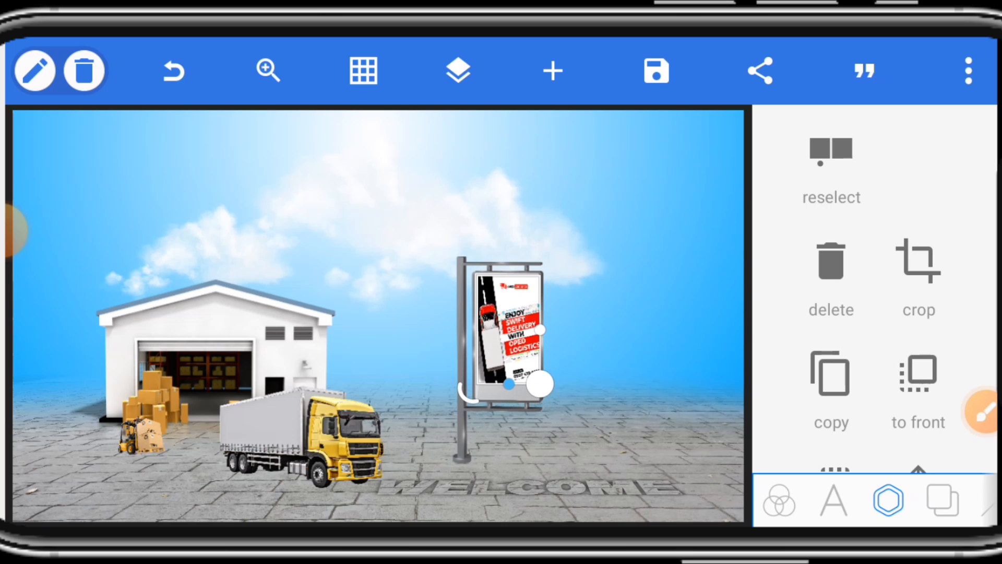
pyautogui.moveTo(541, 383); pyautogui.dragTo(540, 410)
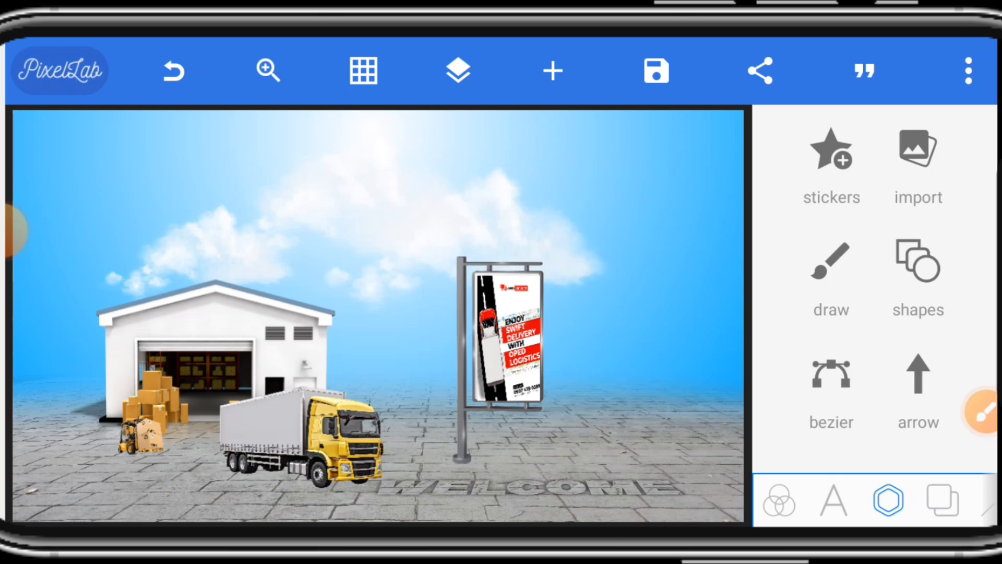
pyautogui.click(508, 329)
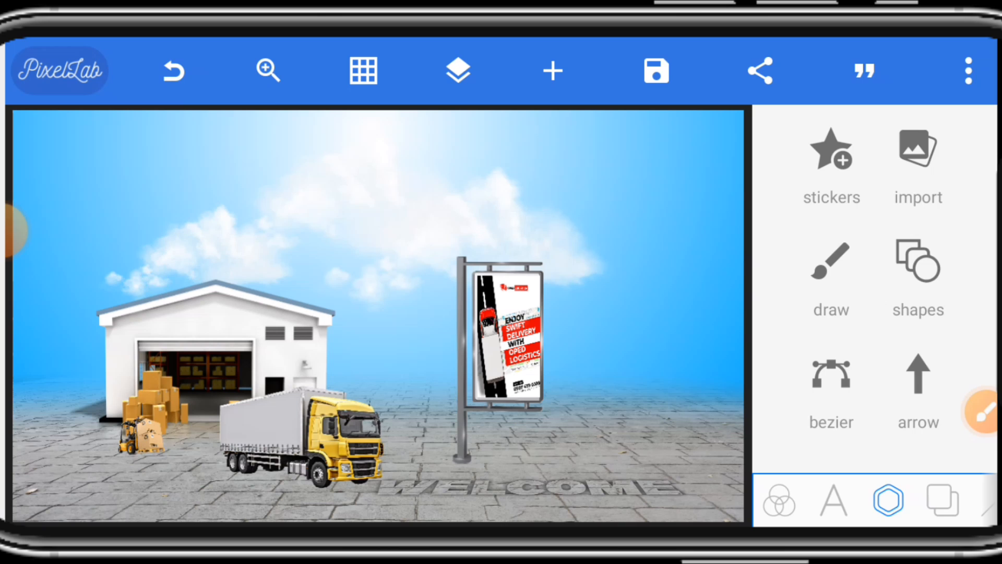
pyautogui.click(507, 330)
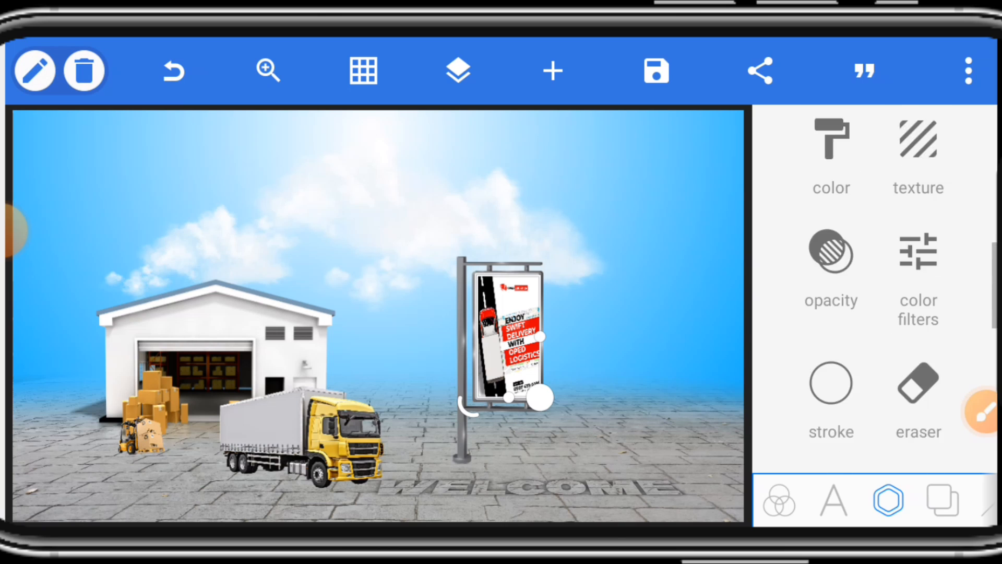